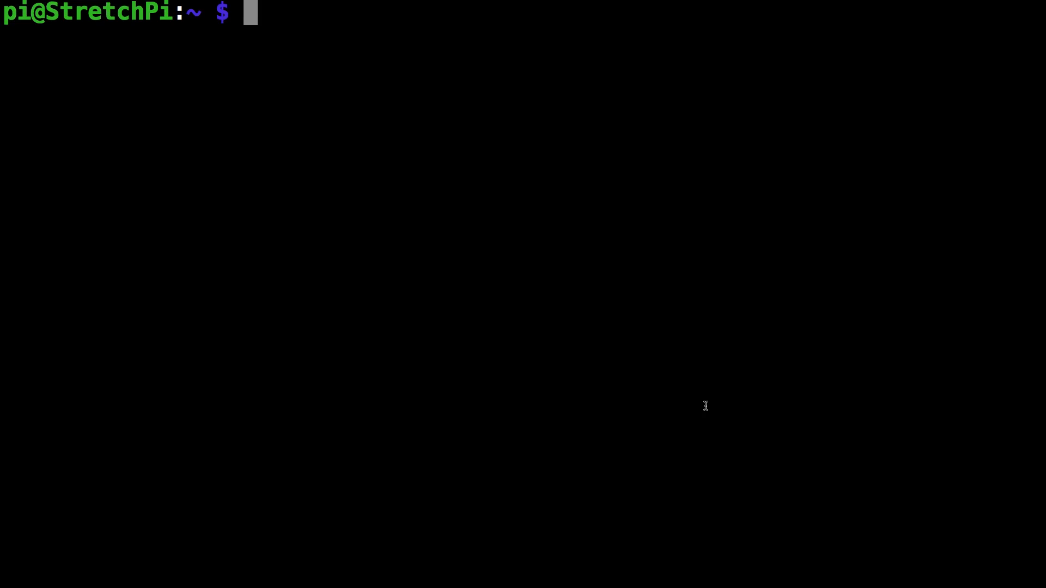
Run 'curl -sSL goo.gl/EtSrTg | sudo bash' and let the motionEye install finish
text(c)
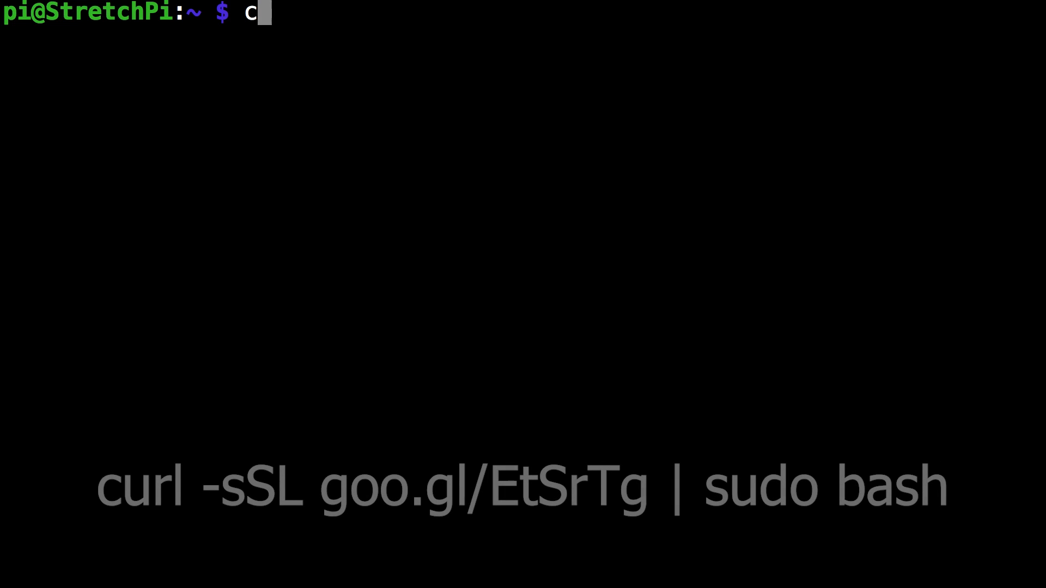
text(url)
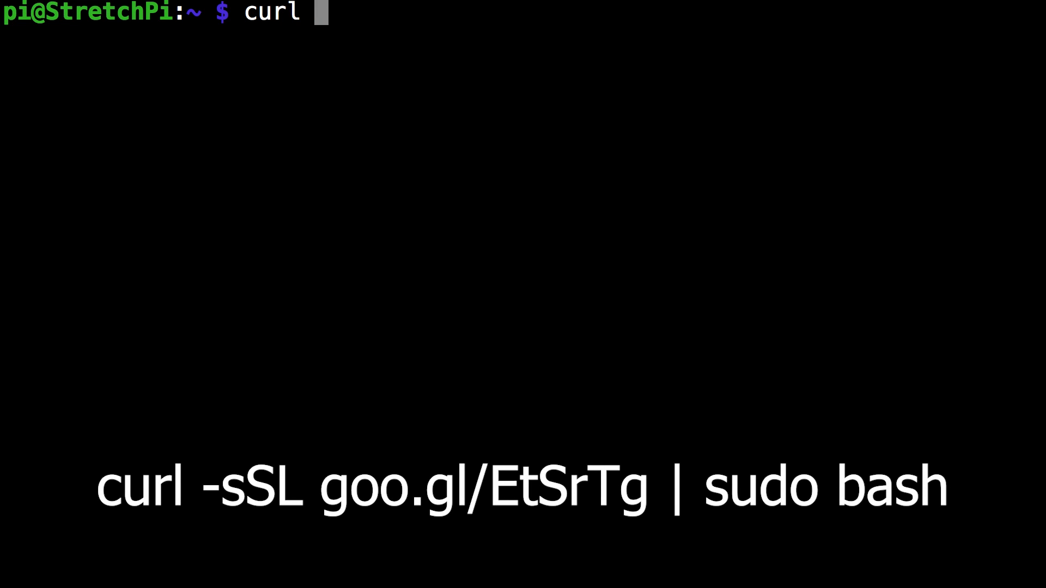
text(-sS)
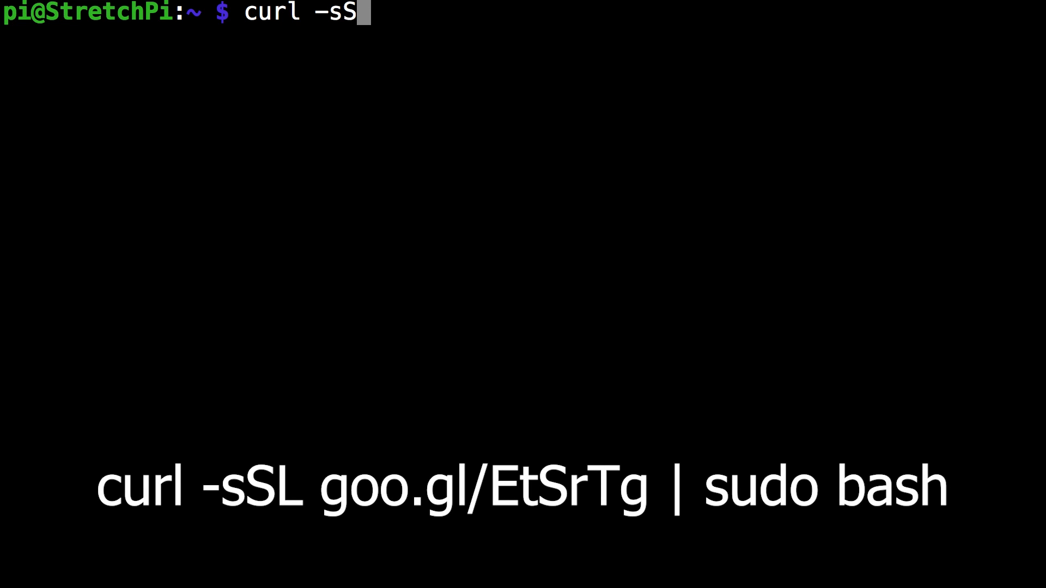
text(L)
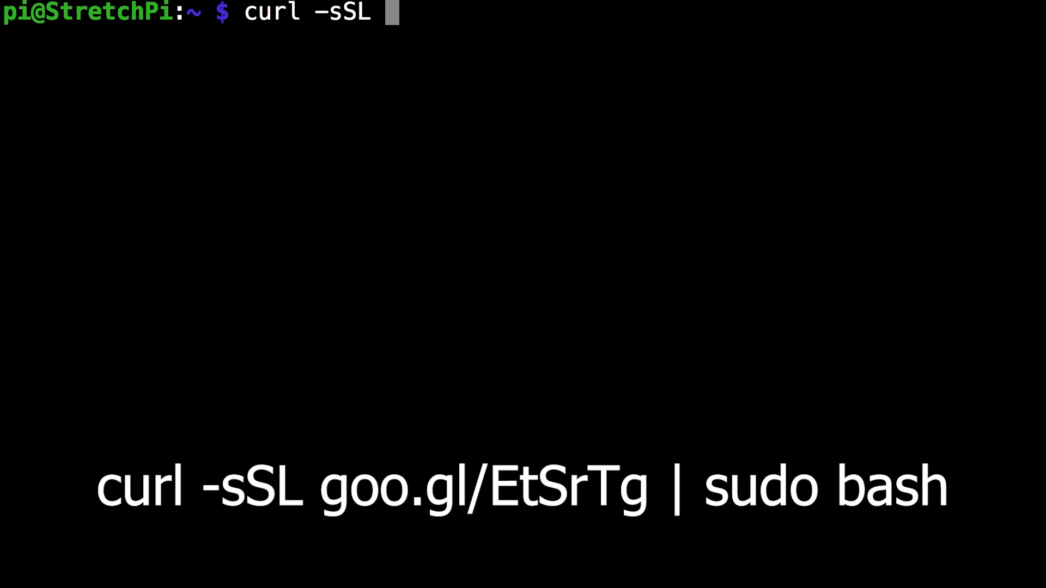
text(goo.)
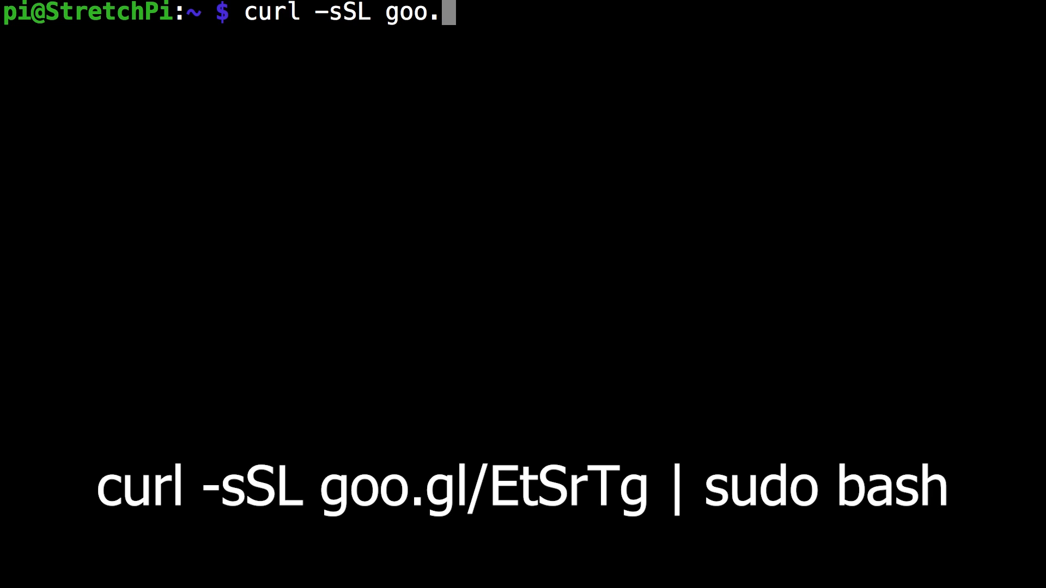
text(gl/)
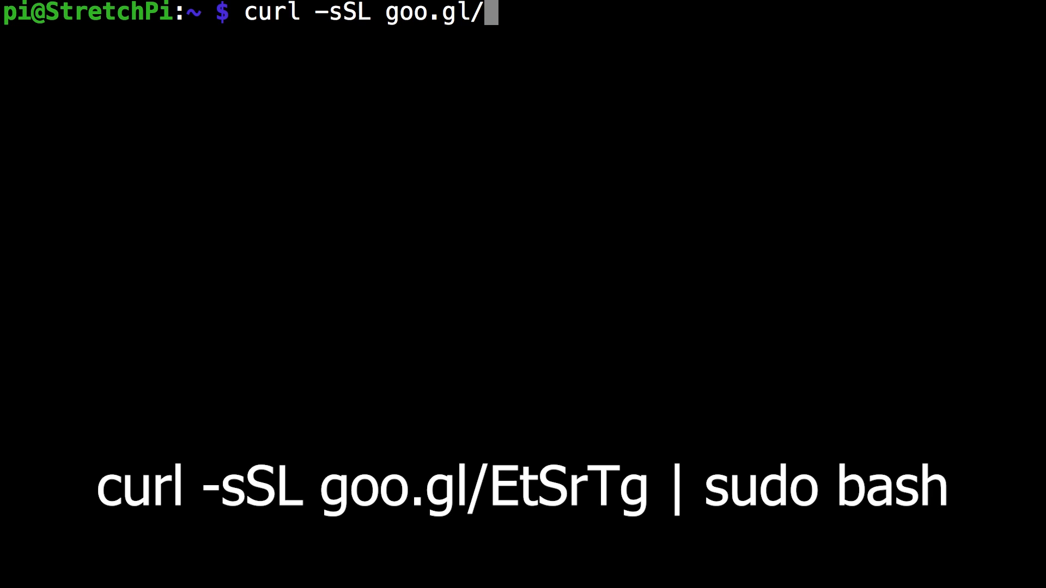
text(Et)
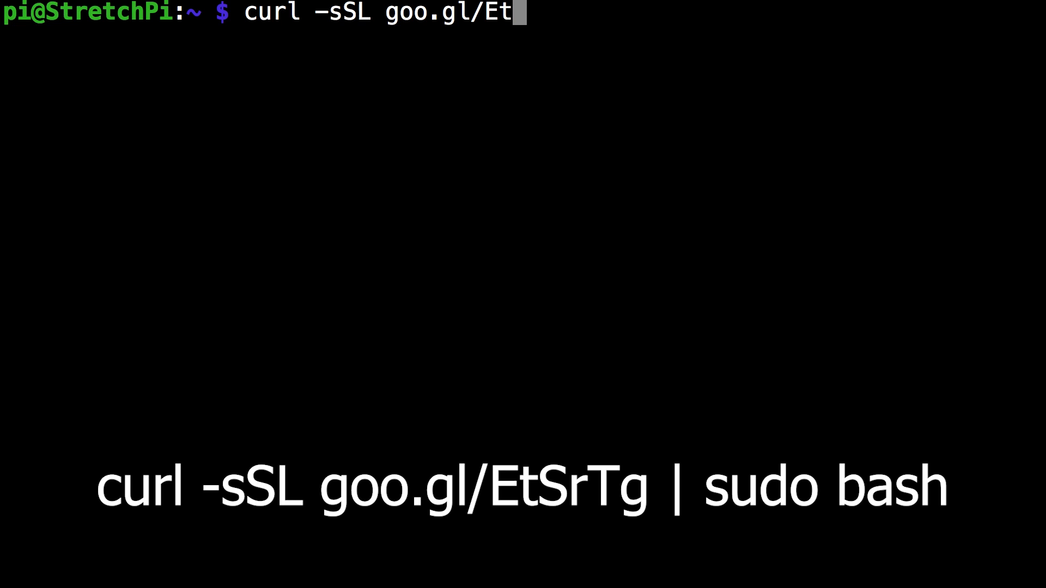
text(S)
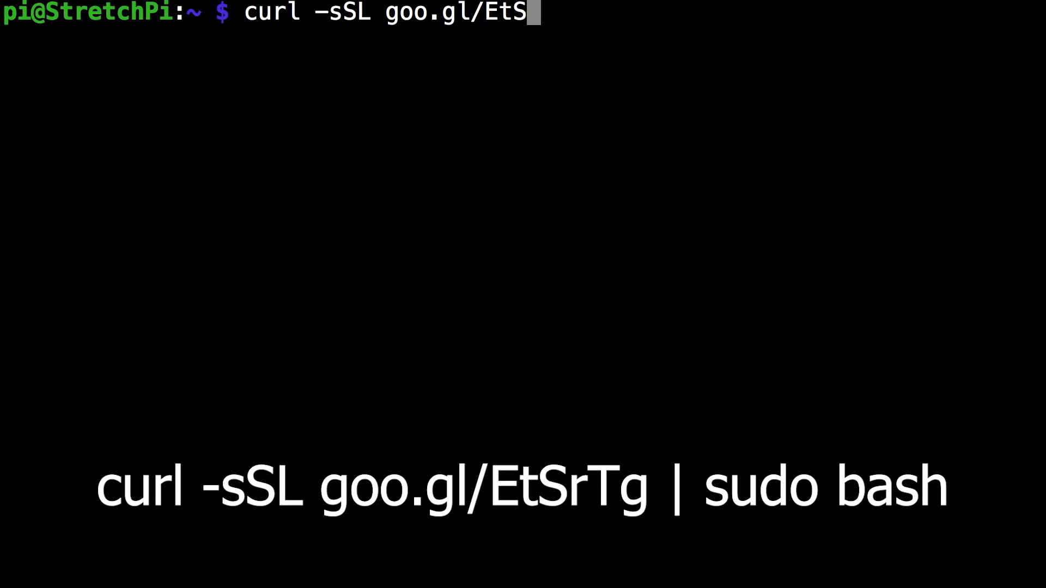
text(rT)
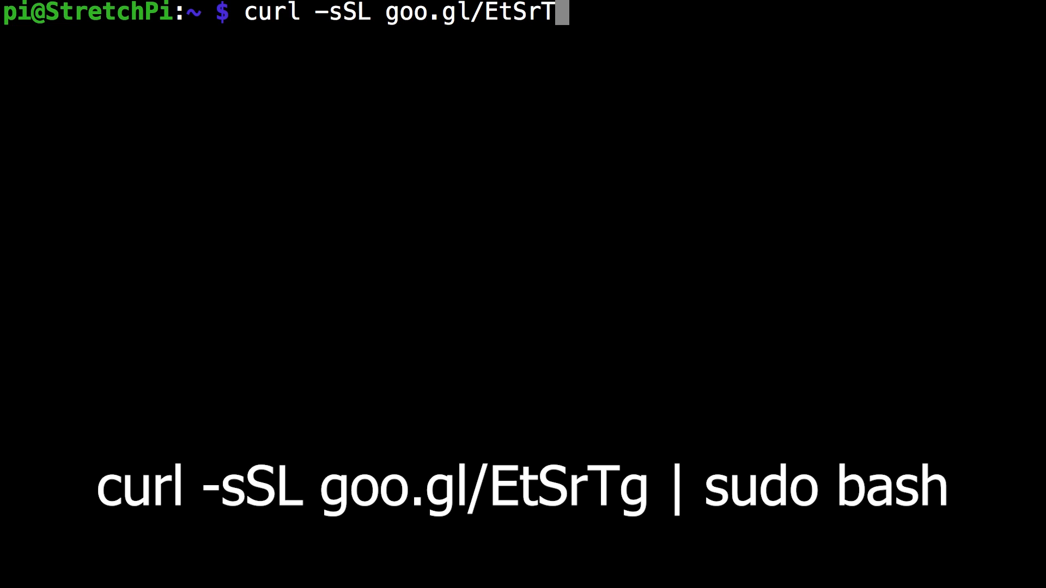
text(g | sudo)
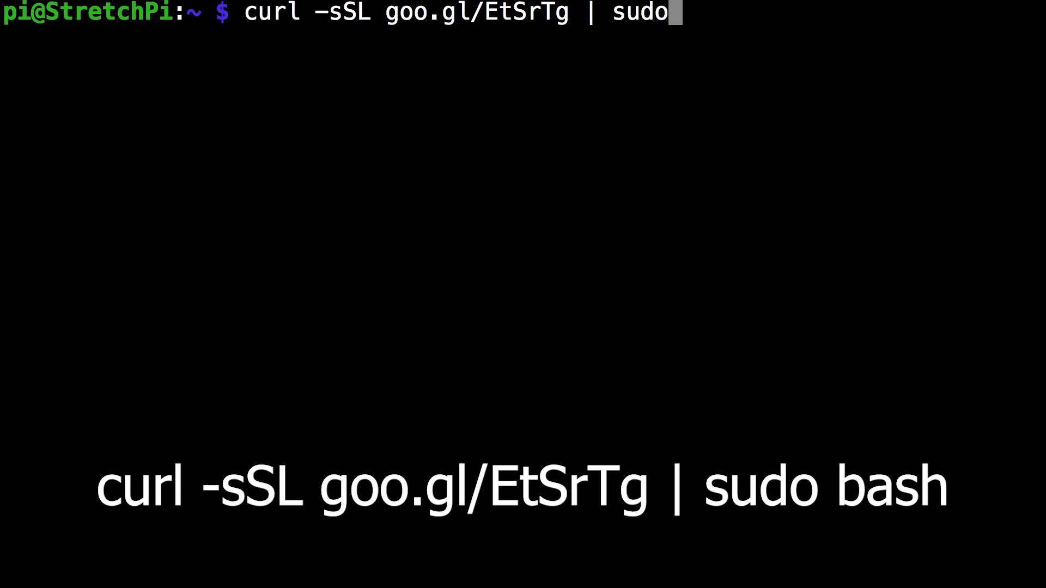
text(bash)
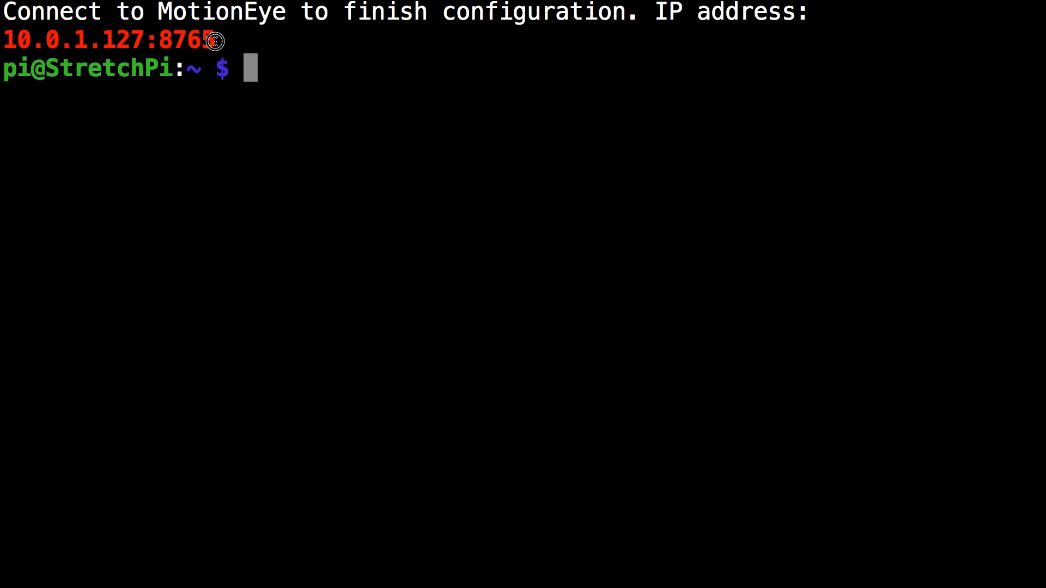
Copy the address 10.0.1.127:8765 from Terminal and launch Safari
drag(217, 40, 20, 41)
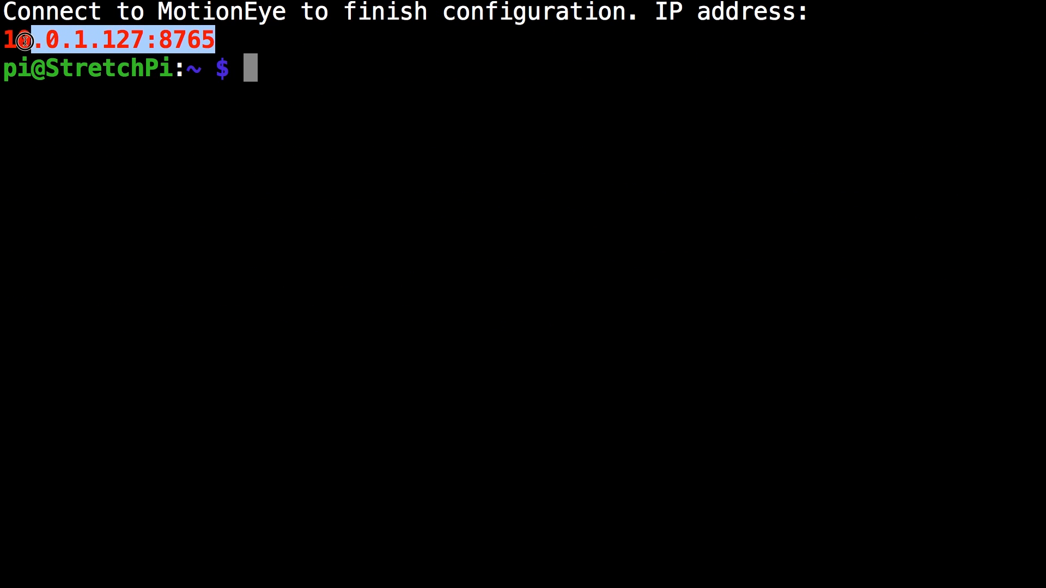
right_click(117, 40)
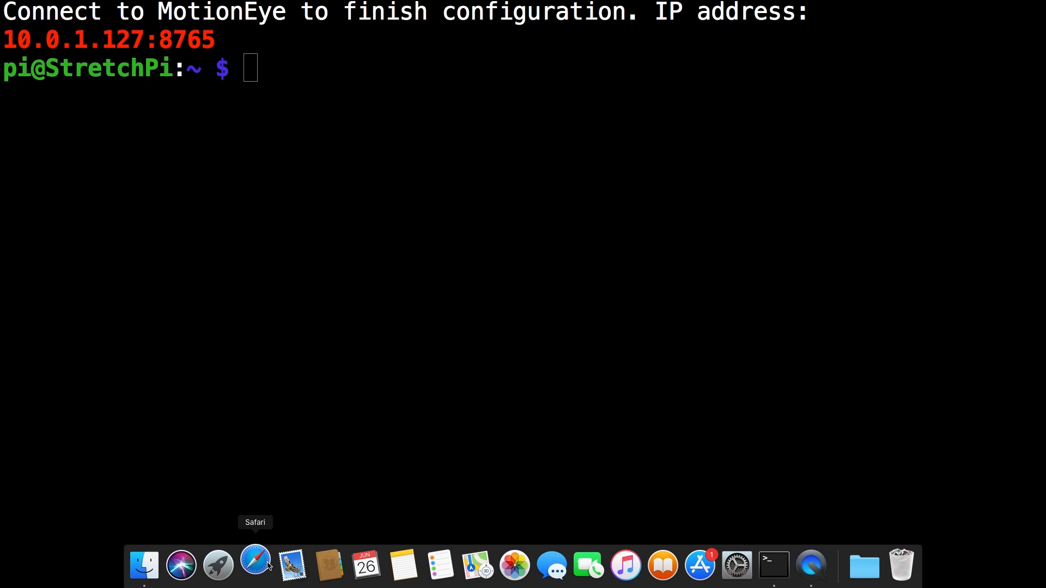
click(255, 565)
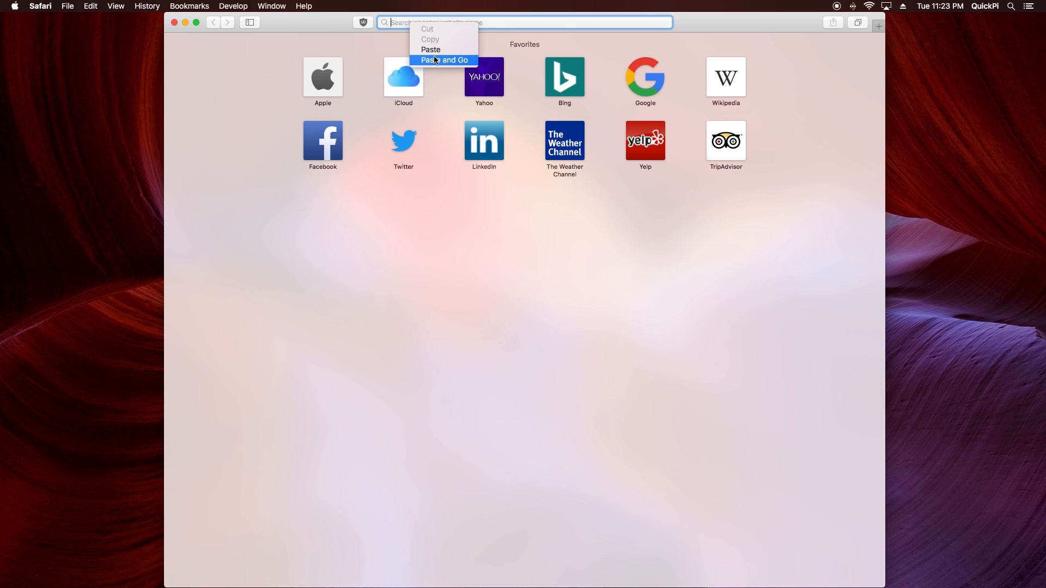
Paste and load the motionEye address, then log in as admin
click(444, 60)
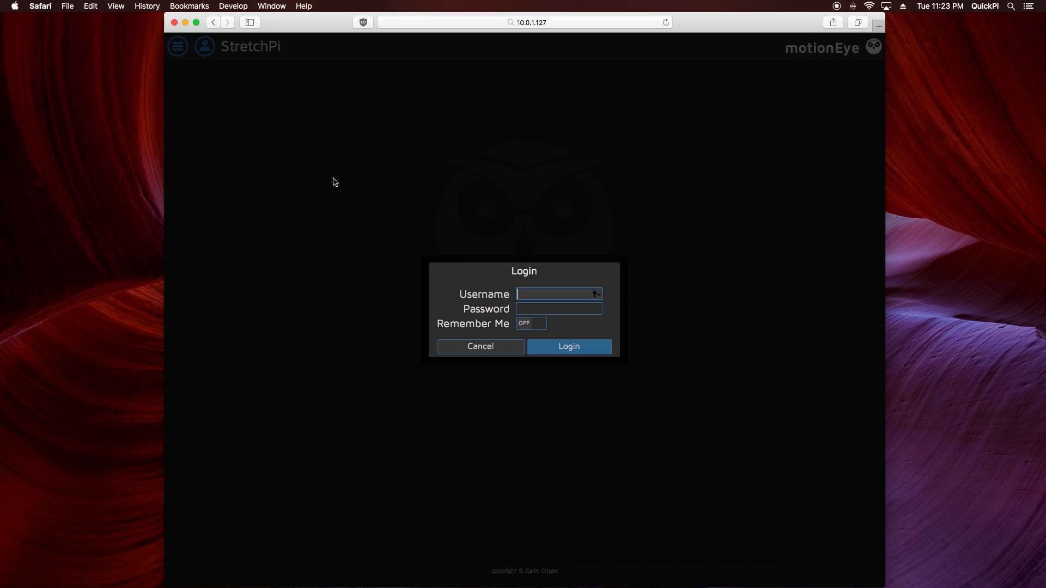
mouse_move(430, 240)
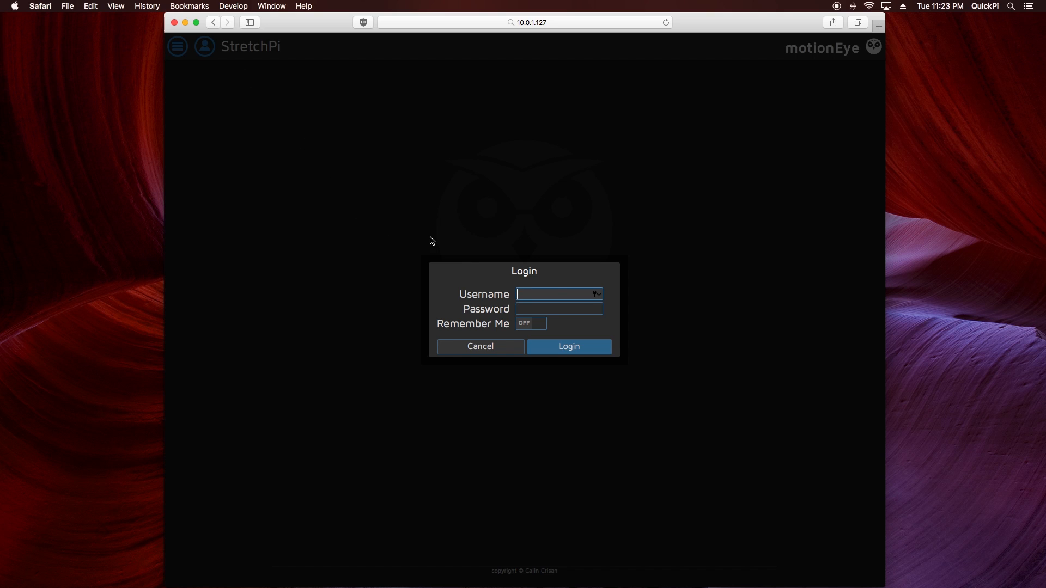
text(adm)
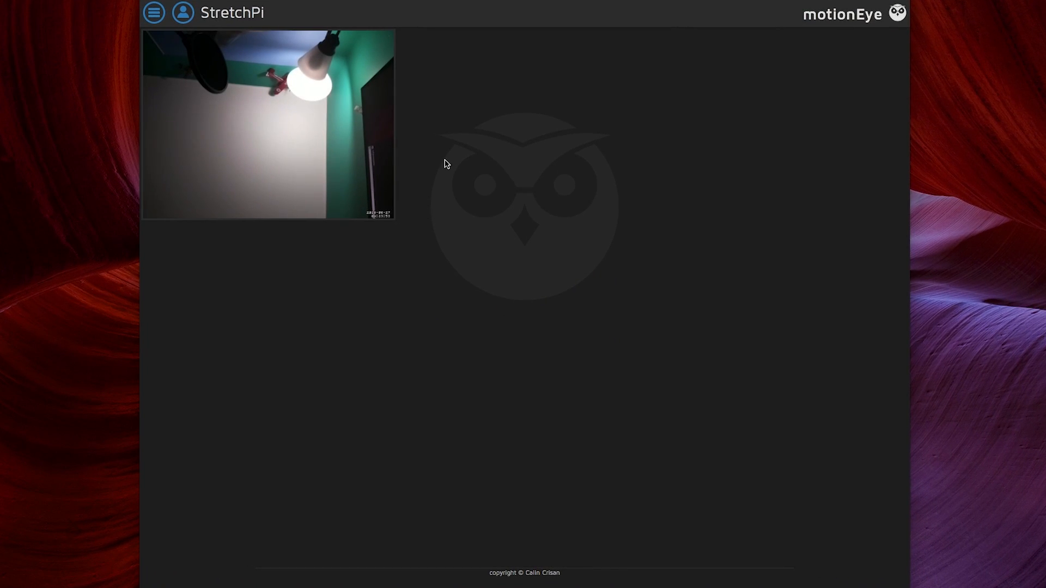
mouse_move(154, 12)
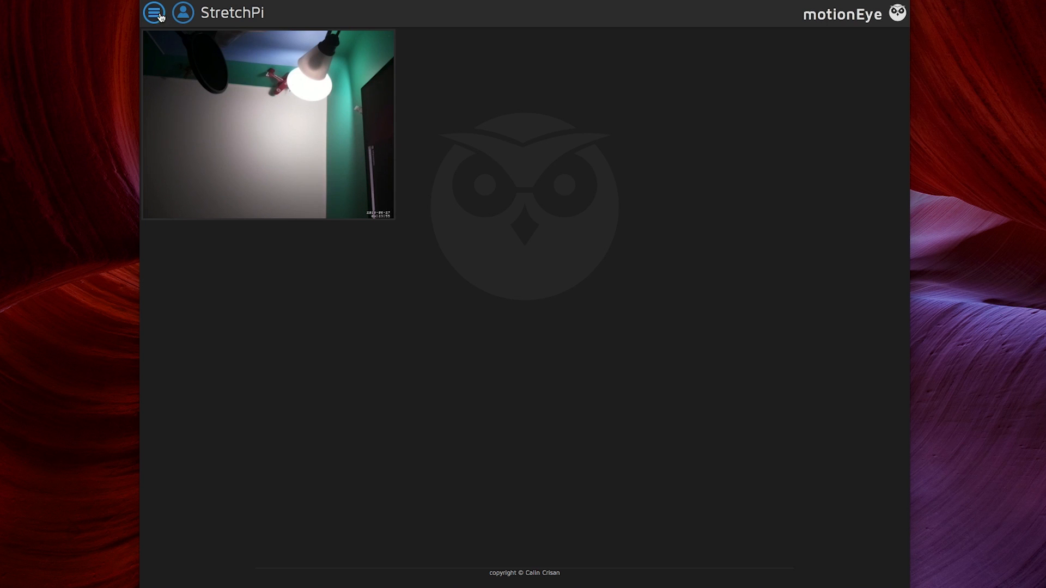
Open the motionEye settings panel with Advanced Settings switched on
click(152, 12)
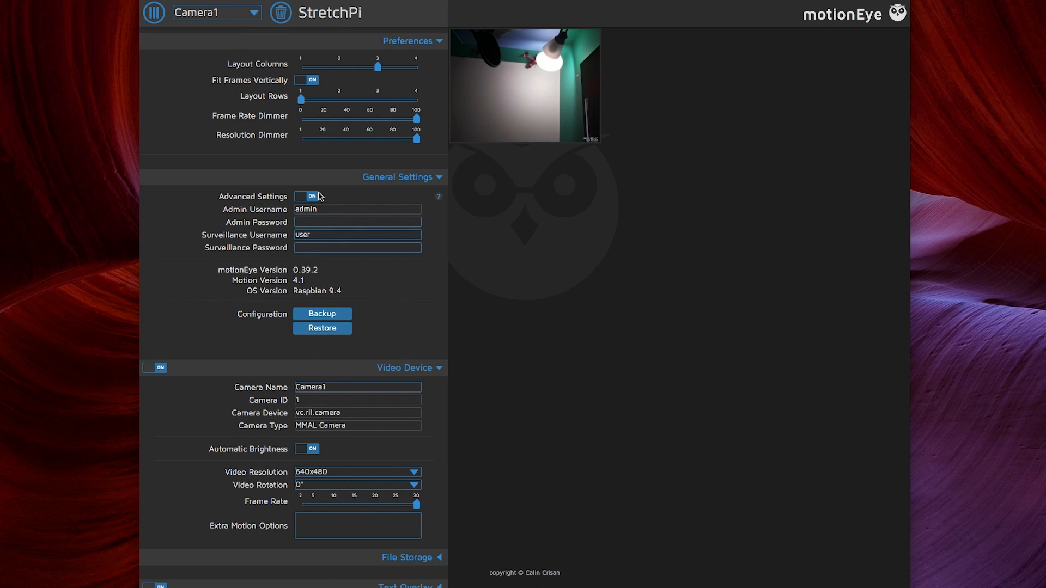
click(306, 196)
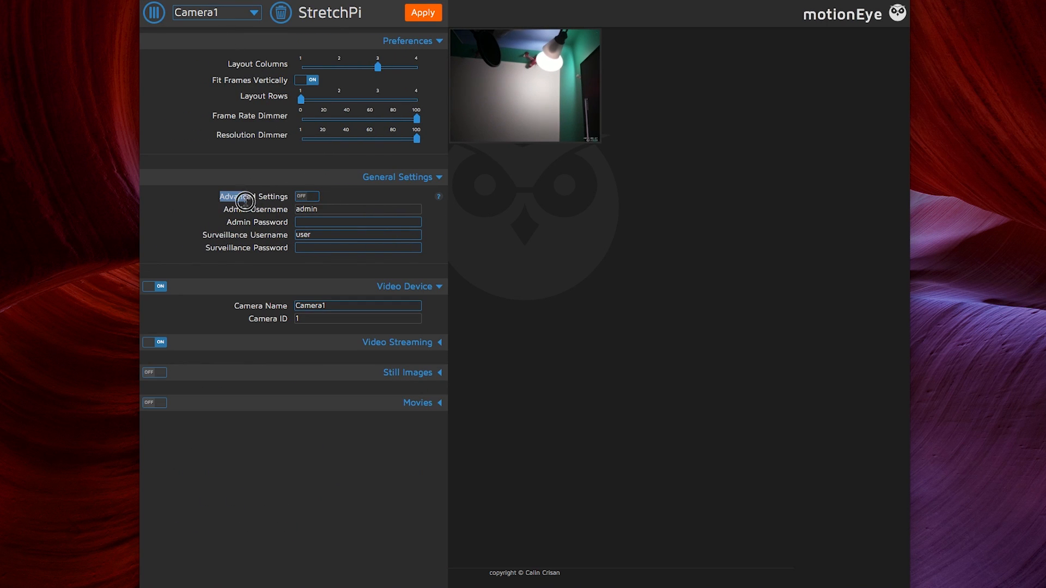
click(306, 196)
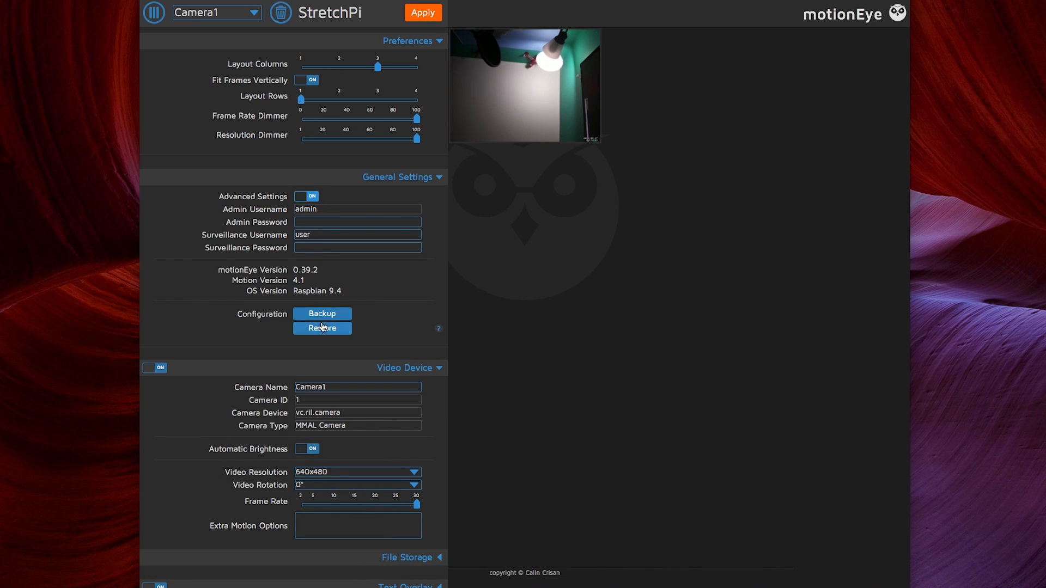
scroll(down, 3)
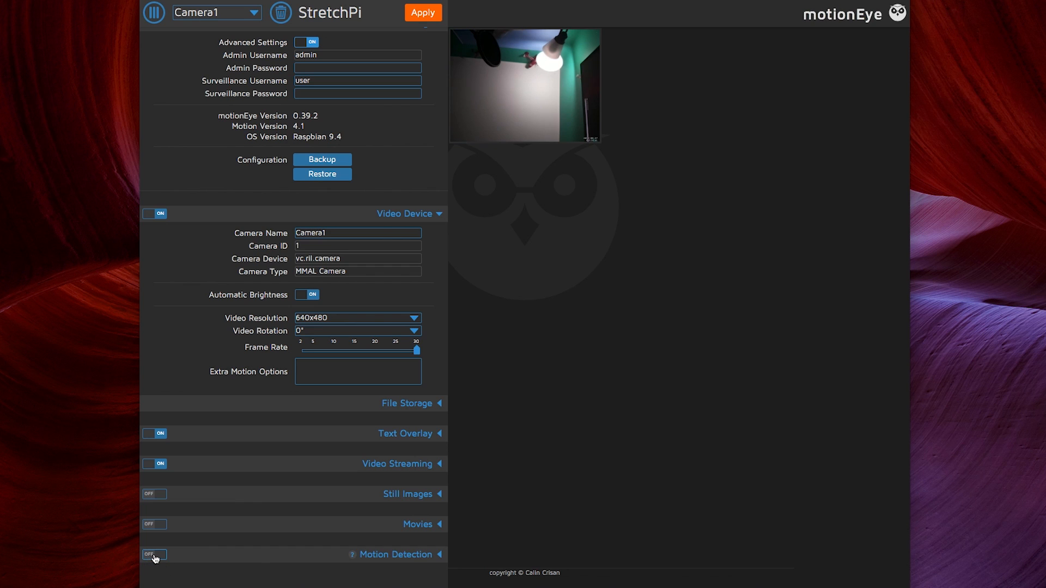
Turn on Motion Detection at 20% threshold, with 5 frames before/after and 3 minimum frames
click(154, 555)
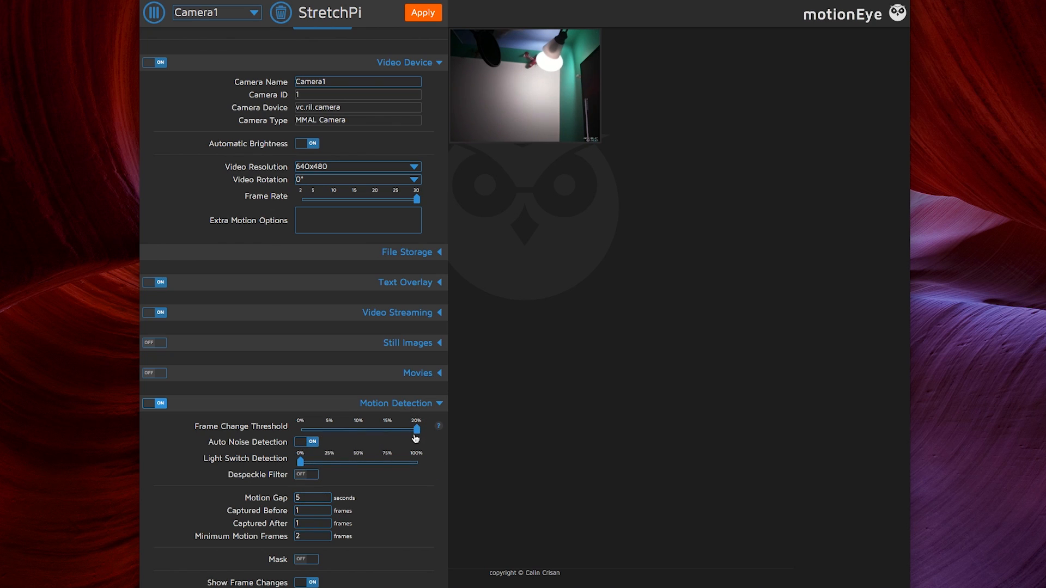
drag(417, 426, 404, 430)
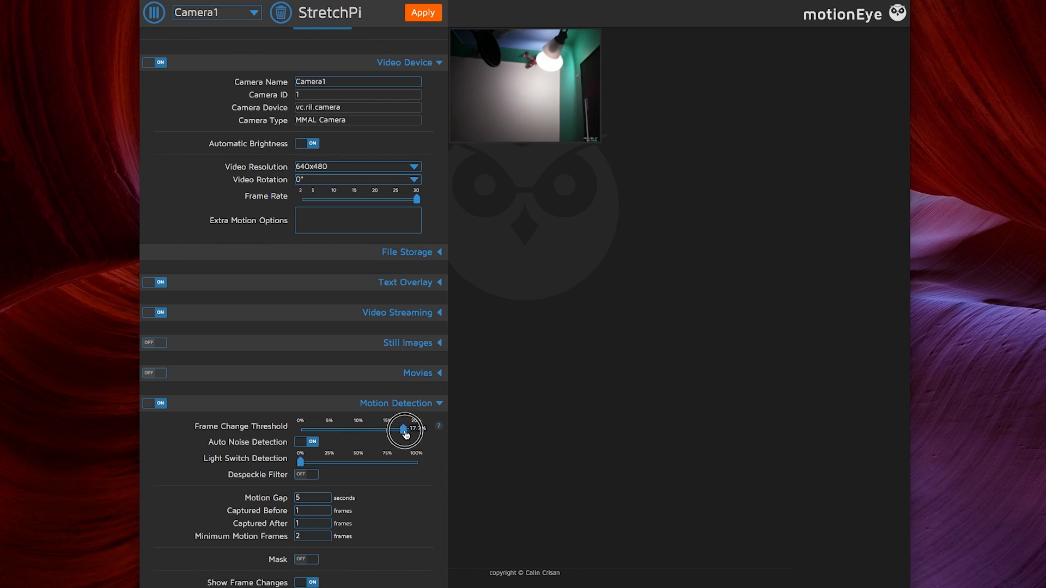
drag(404, 431, 418, 430)
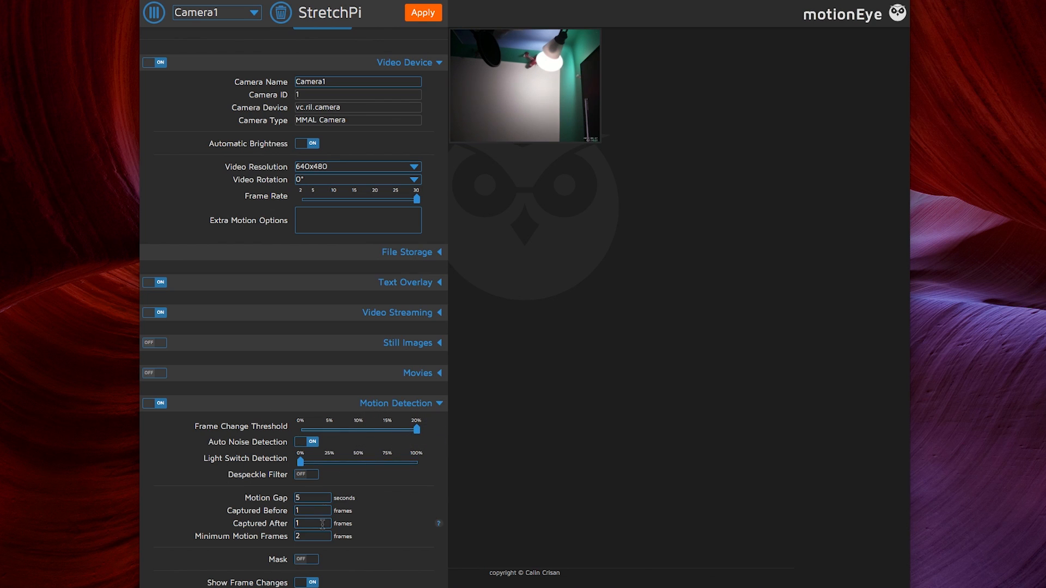
scroll(down, 3)
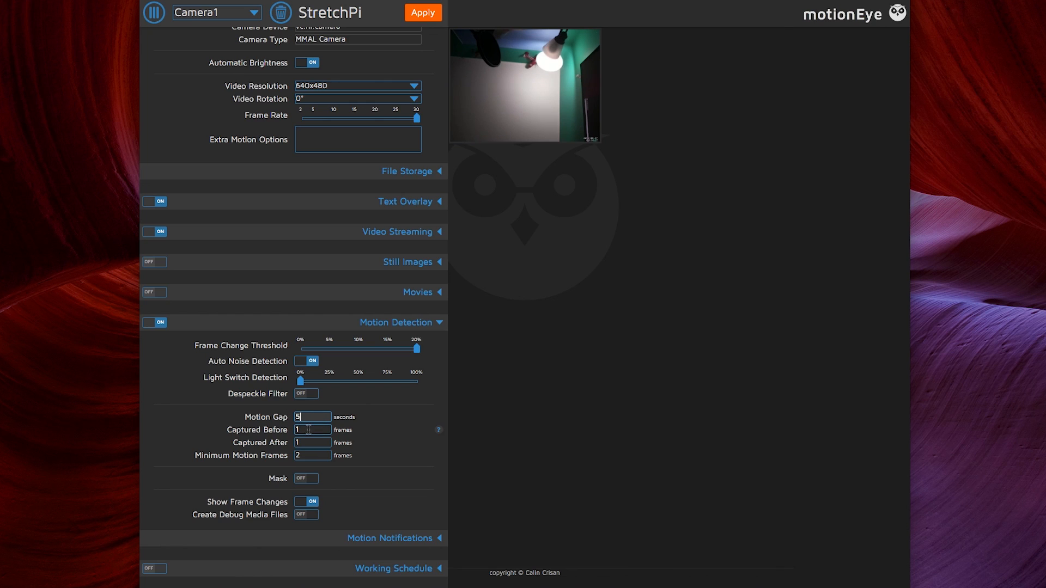
click(312, 430)
text(5)
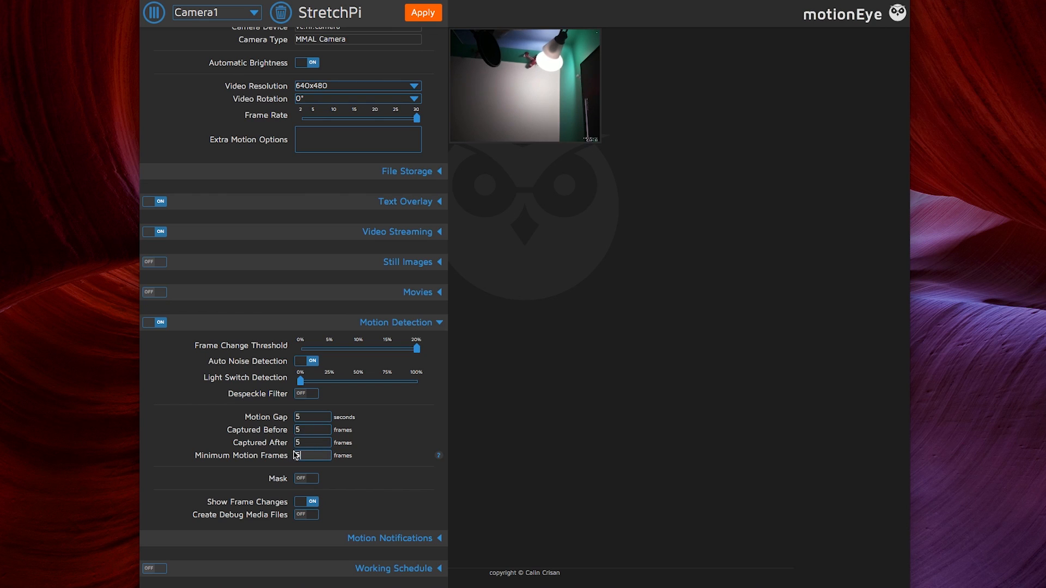
text(3)
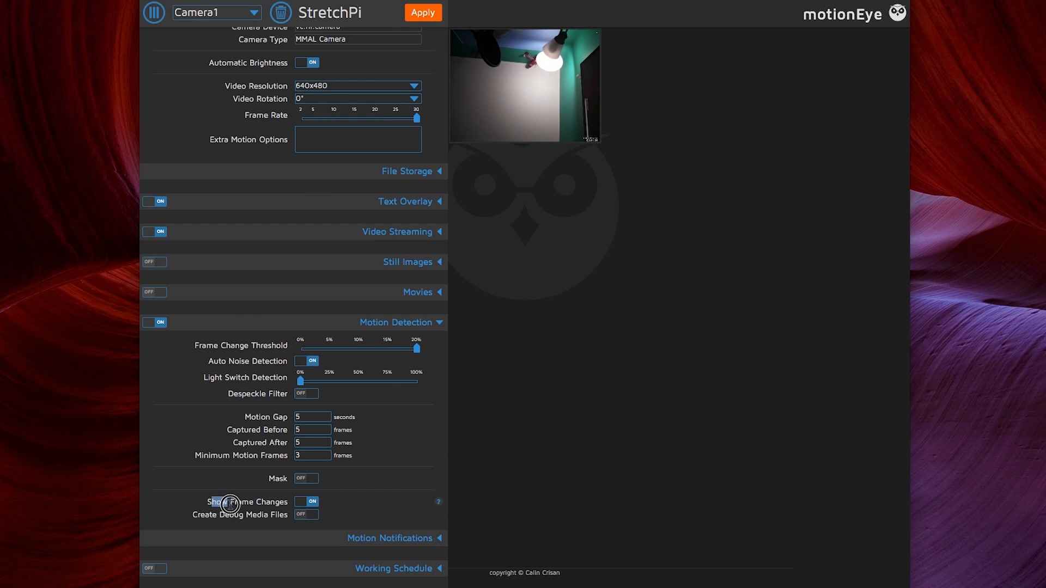
mouse_move(280, 510)
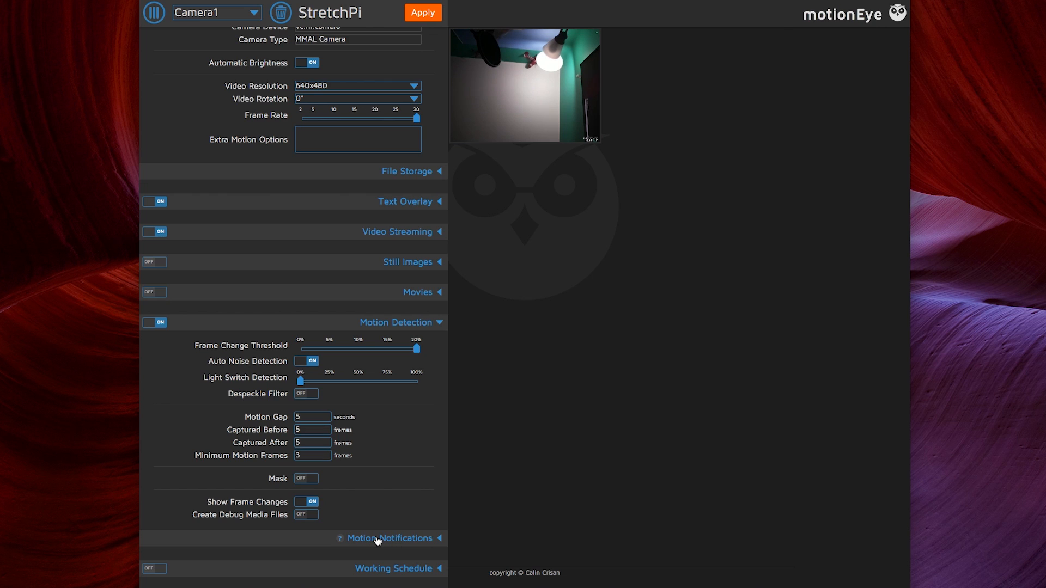
Set start/end commands 'curl localhost:9999/startMotion' and '/endMotion', then apply
click(390, 538)
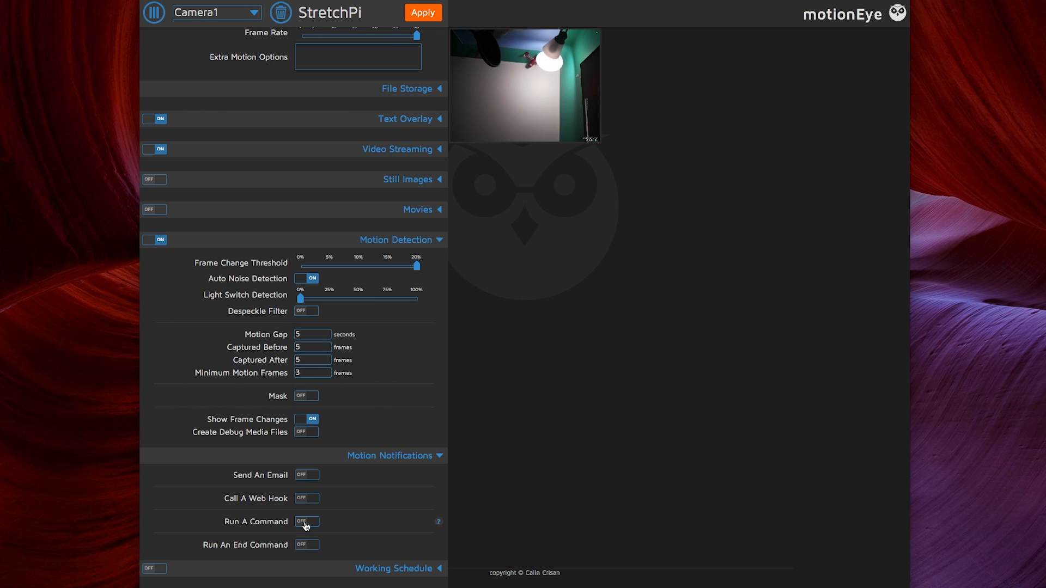
click(306, 522)
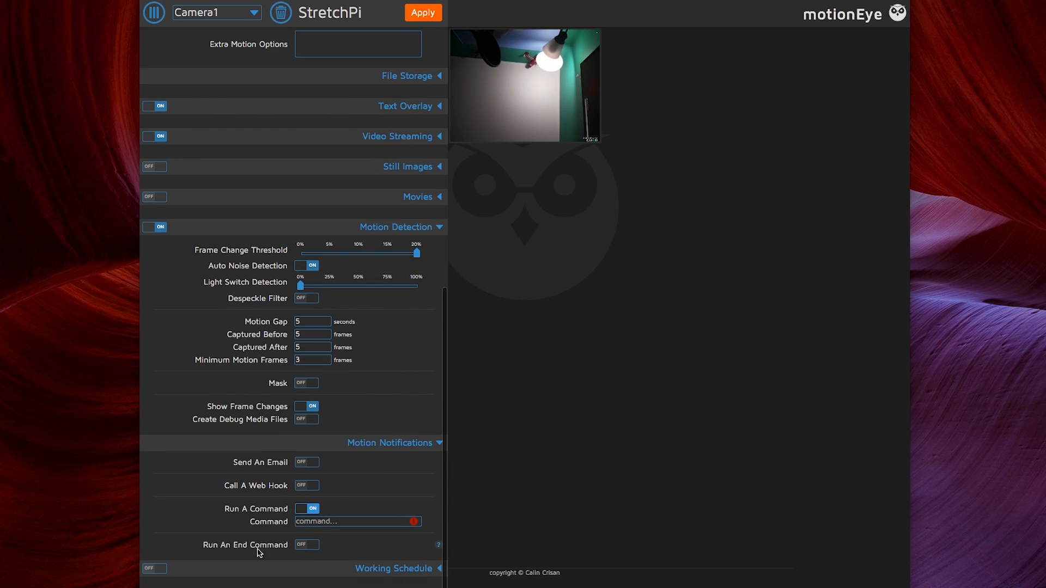
click(306, 544)
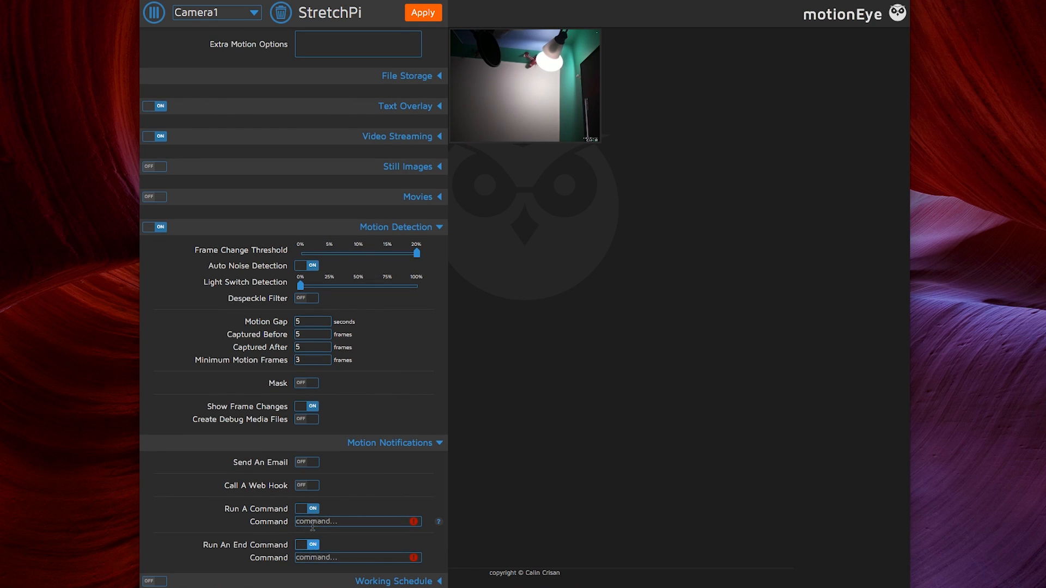
text(curl localhost:)
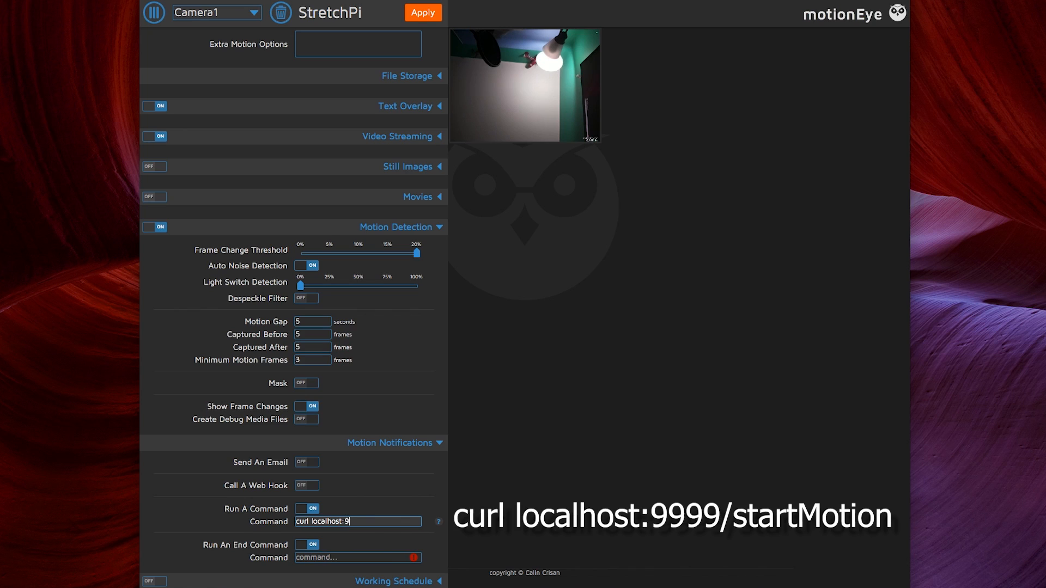
text(999/startMotion)
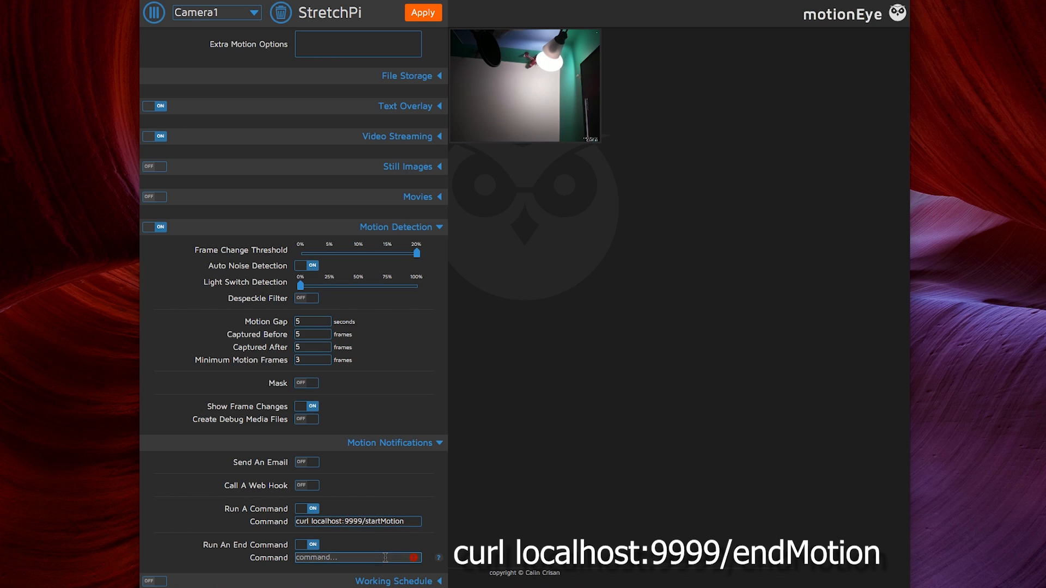
text(curl localhost:)
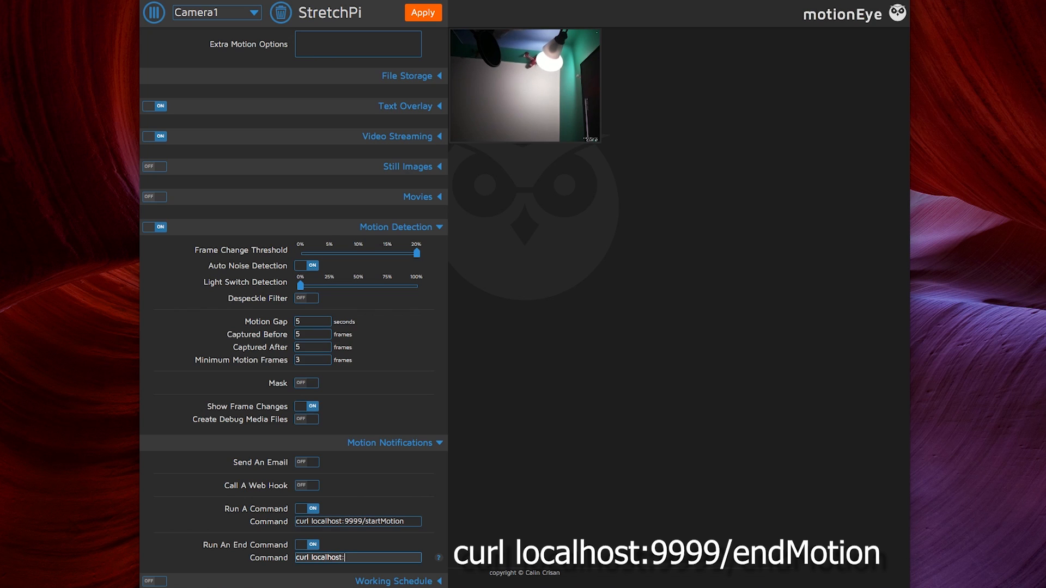
text(9999/)
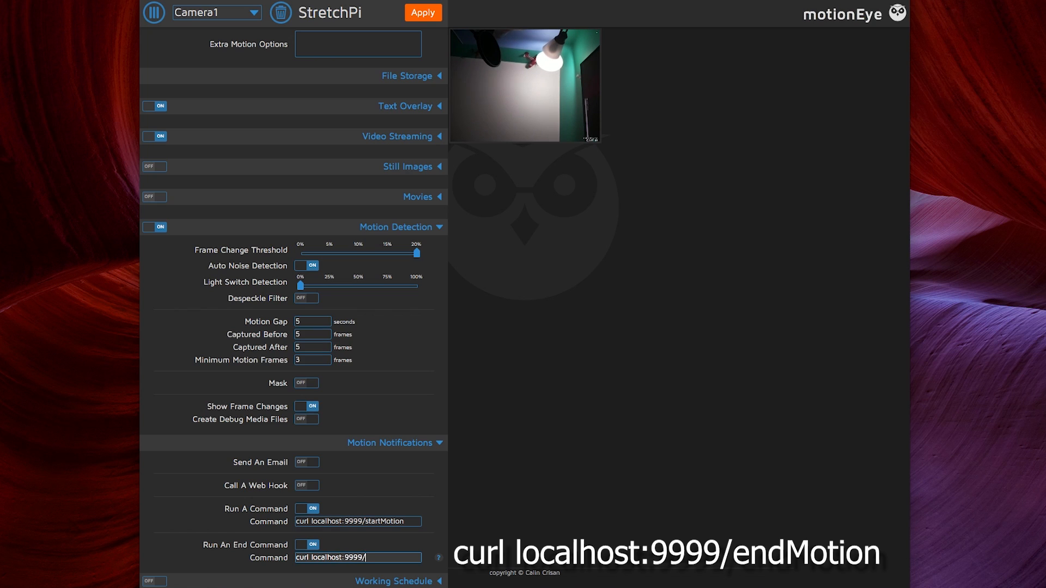
text(endMotion)
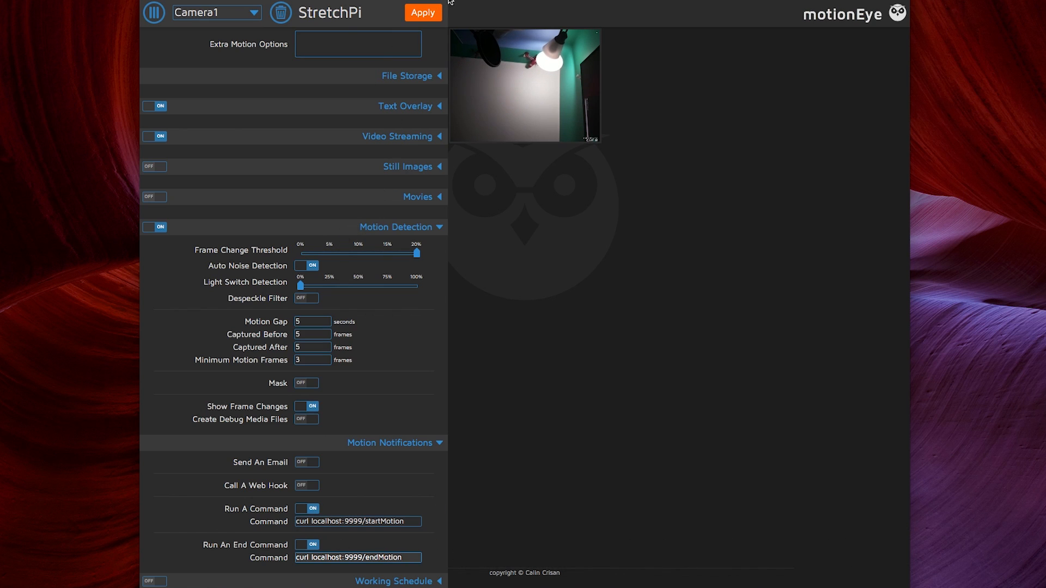
click(422, 12)
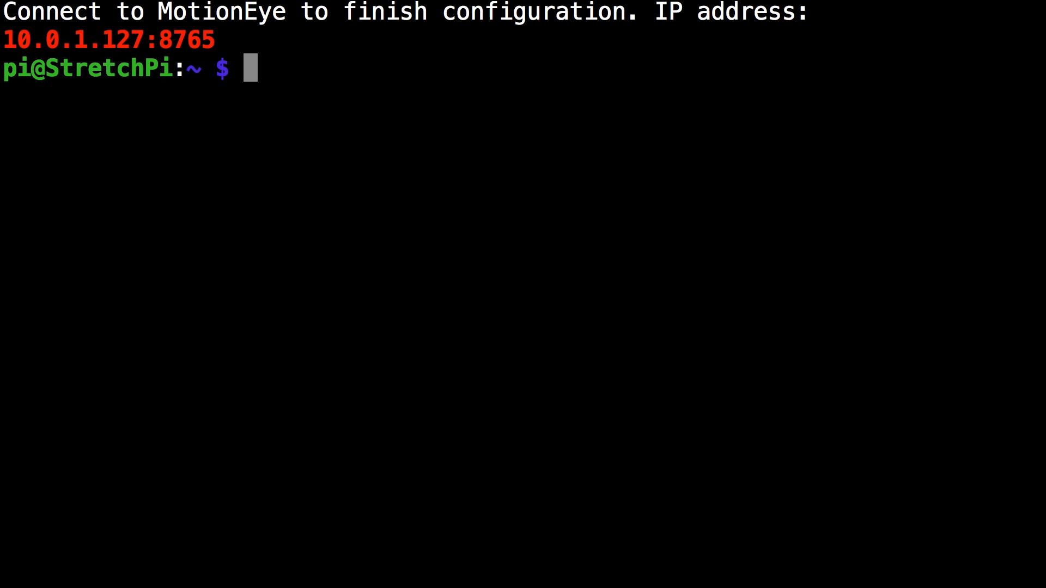
Change to HAP-NodeJS/accessories and open HKMotionEye_accessory.js with sudo nano
text(cd HAP-NodeJS/)
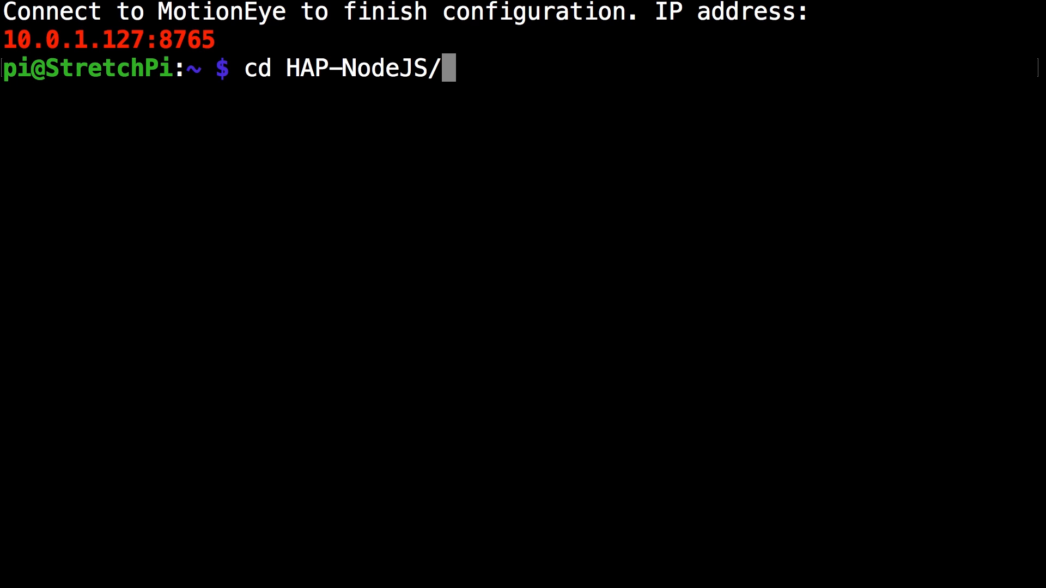
text(accessories/)
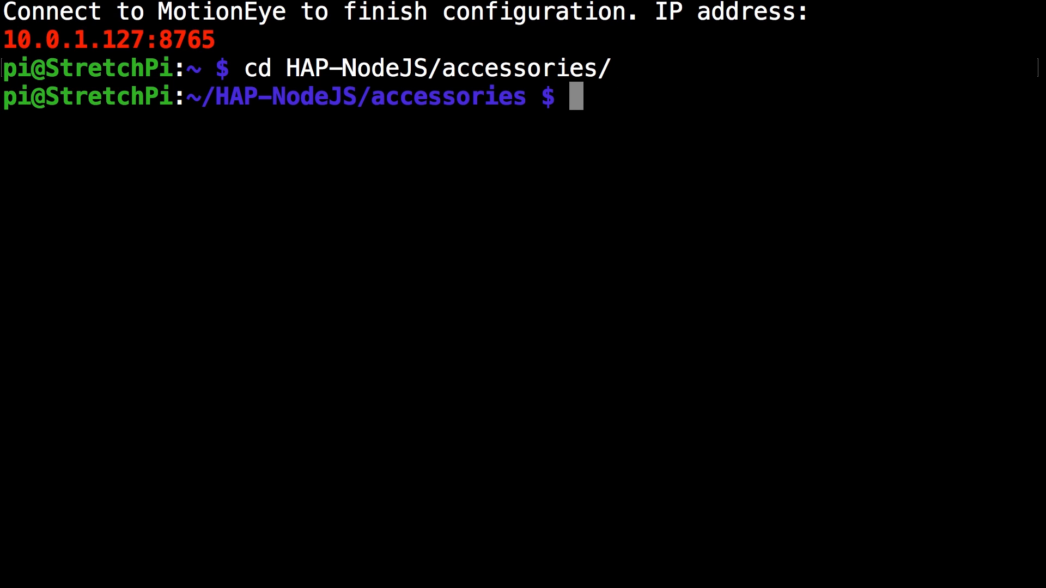
text(ls)
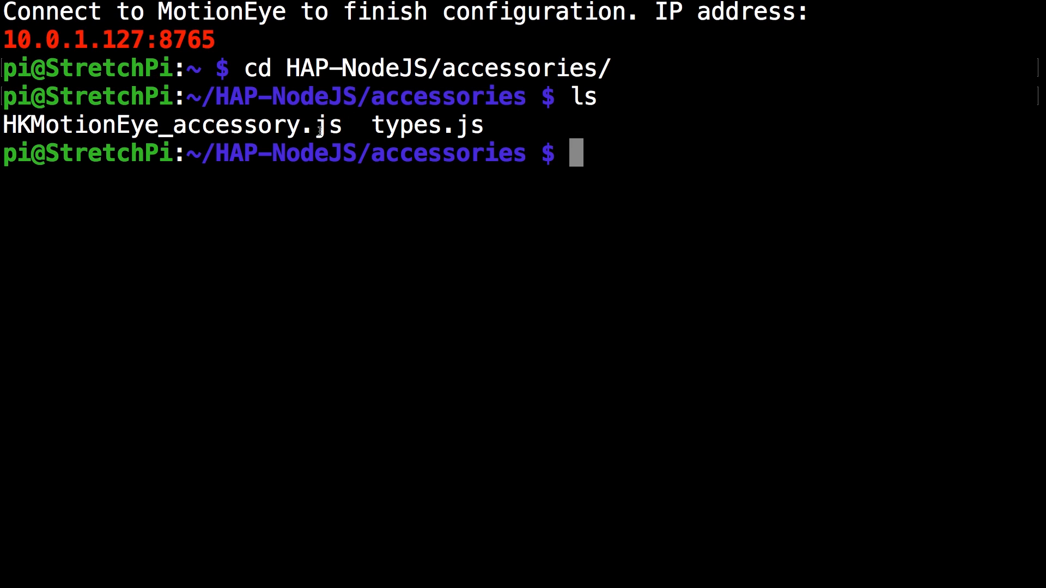
double_click(170, 124)
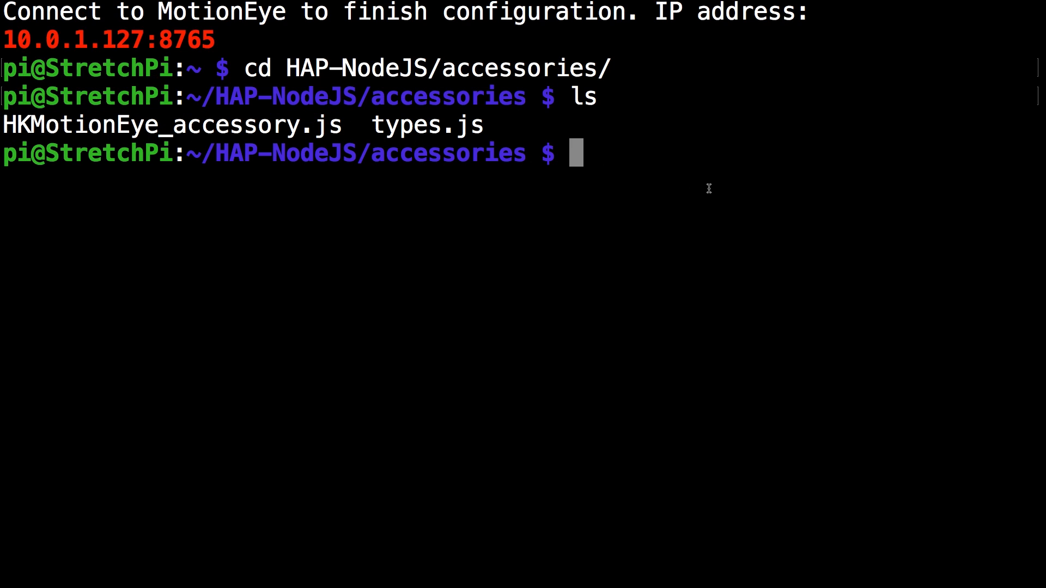
text(sudo nano HKM)
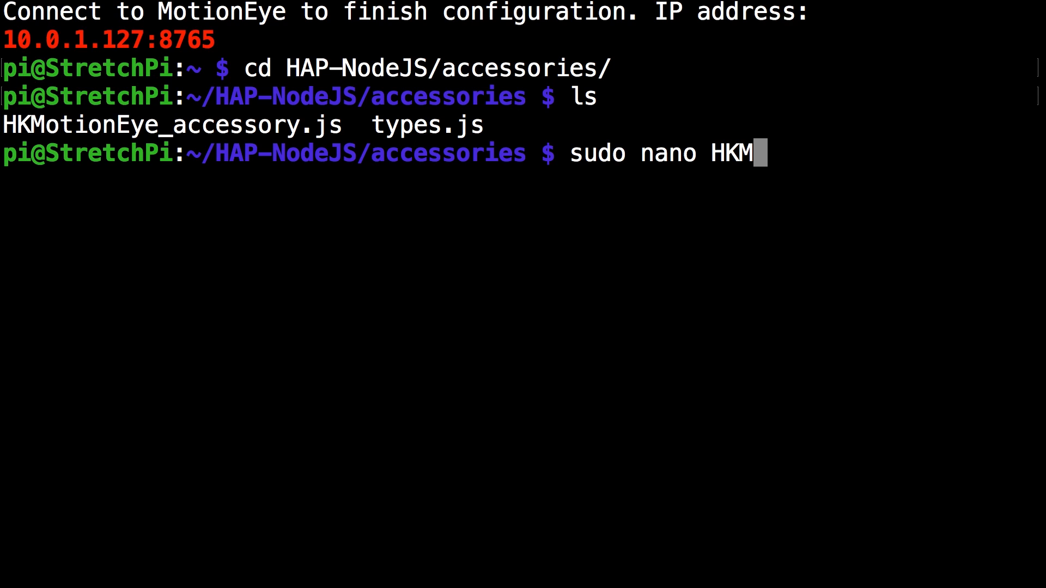
text(otionEye_accessory.js)
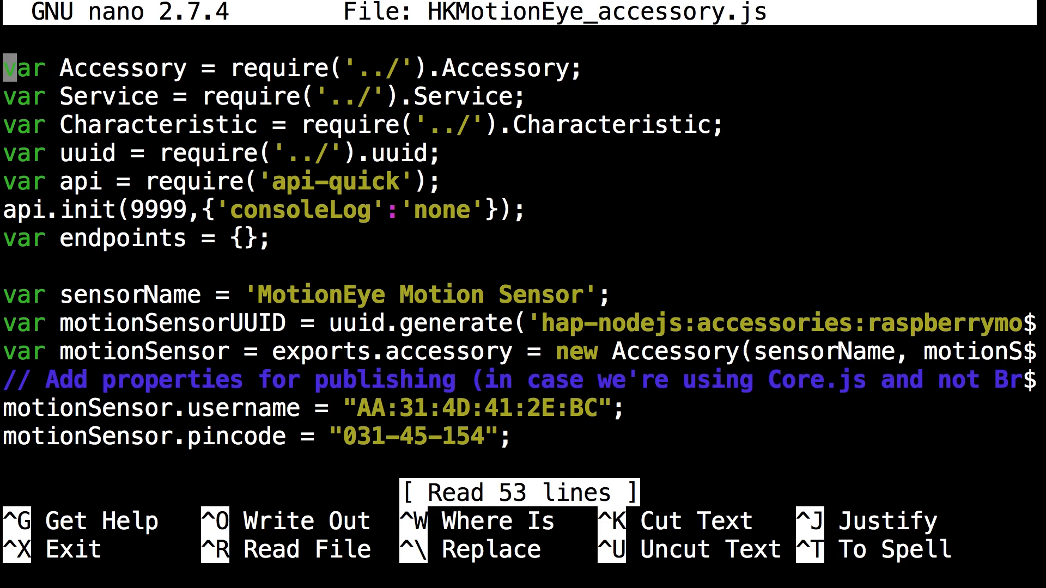
Rename the sensor to 'QuickPi Motion Sensor', save and exit nano
key(Down)
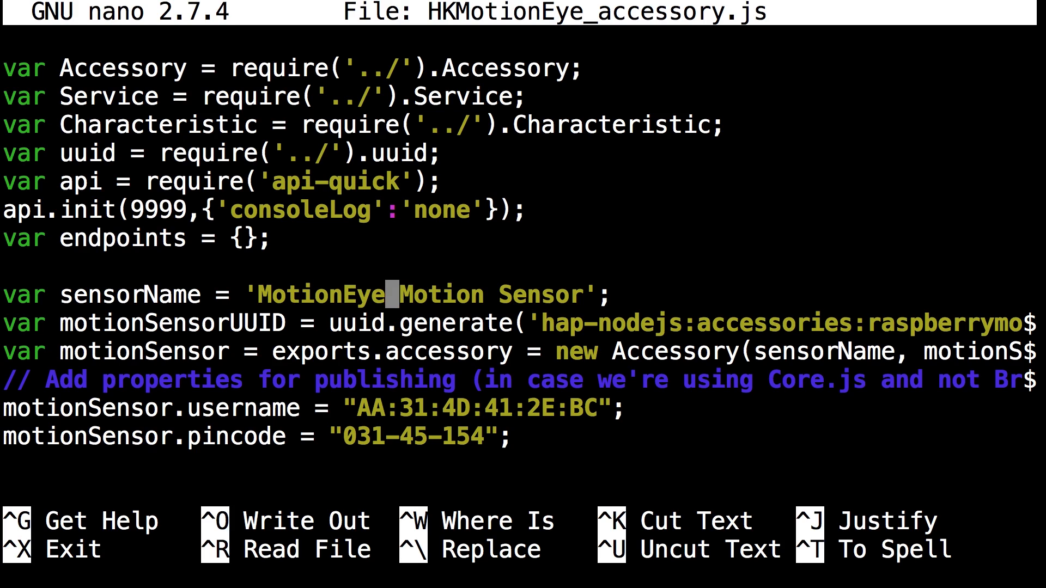
text(Q)
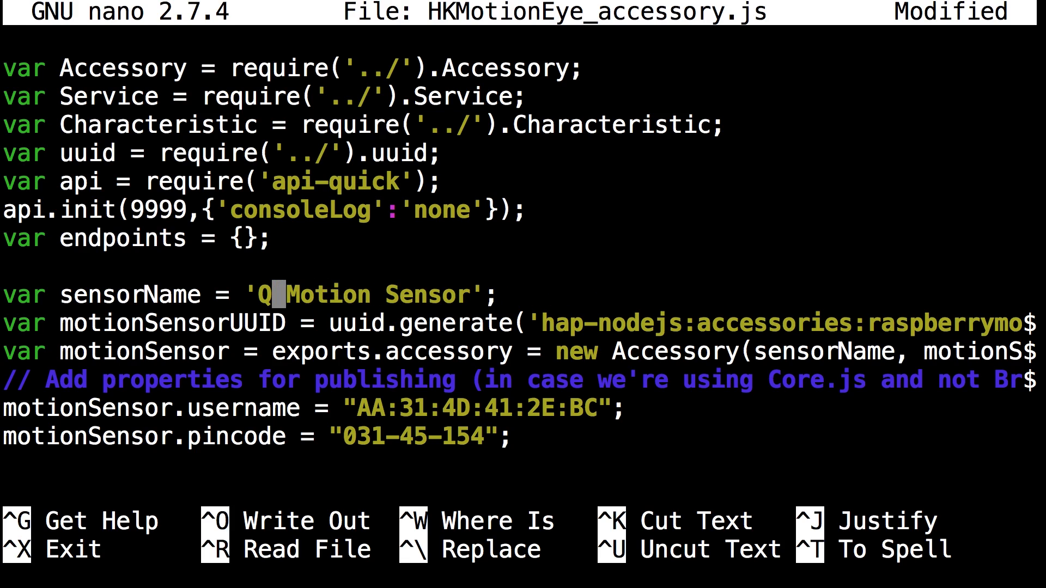
text(uickPi)
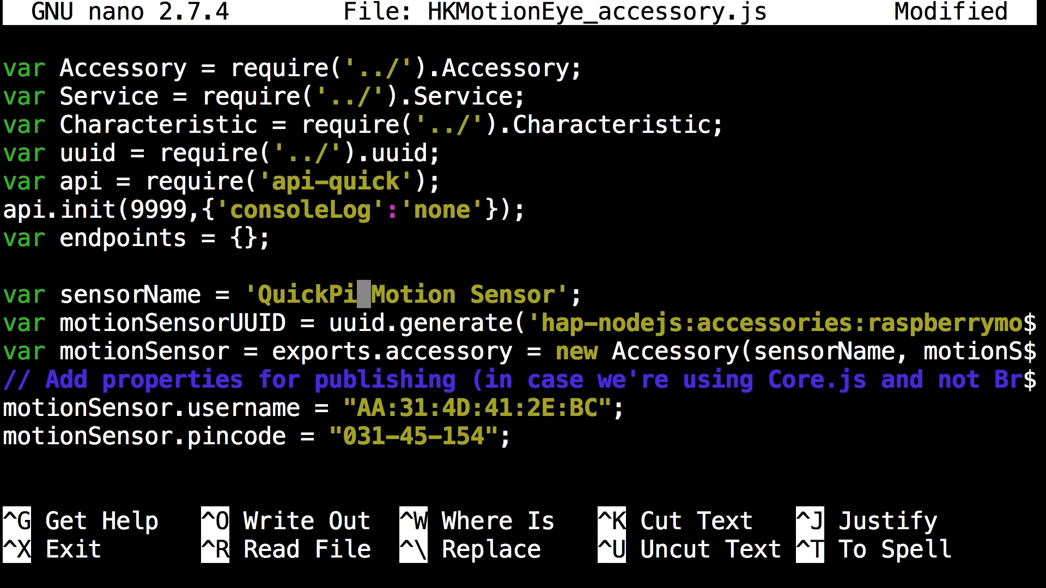
key(ctrl+x)
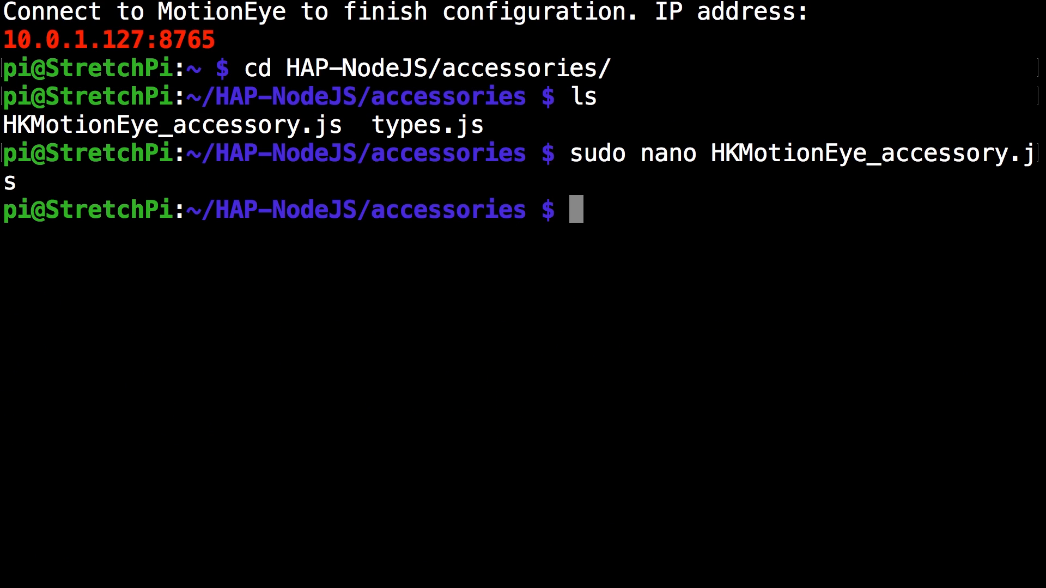
Go up to HAP-NodeJS and run 'sudo node BridgedCore.js'
text(cd ..)
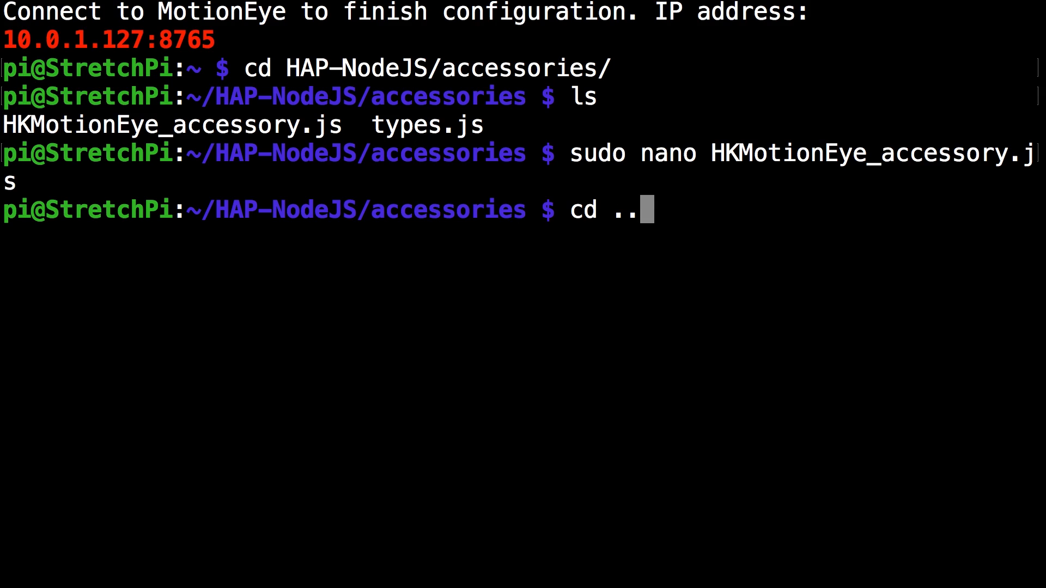
text(sudo node)
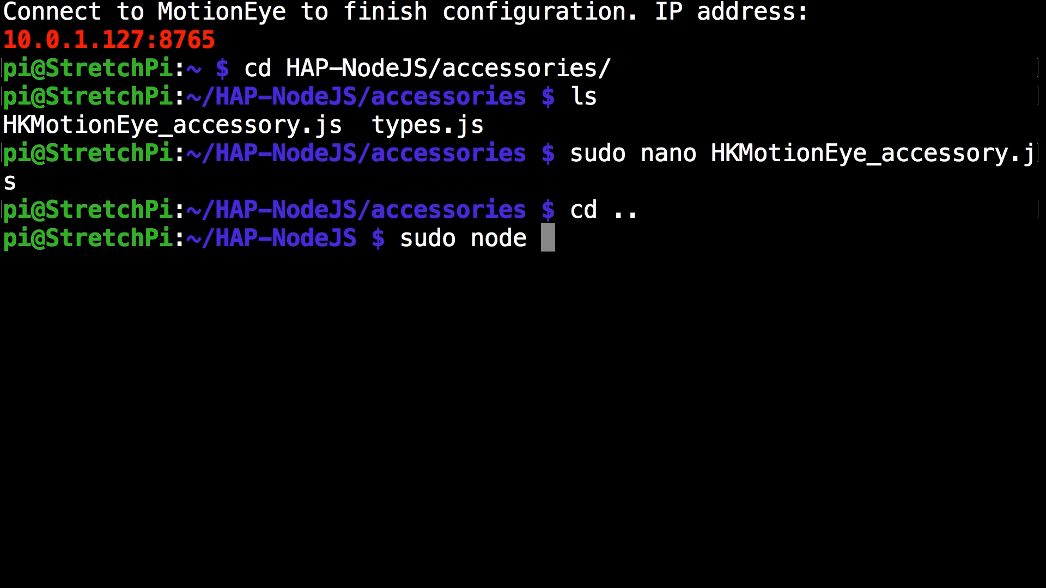
text(BridgedCore.js)
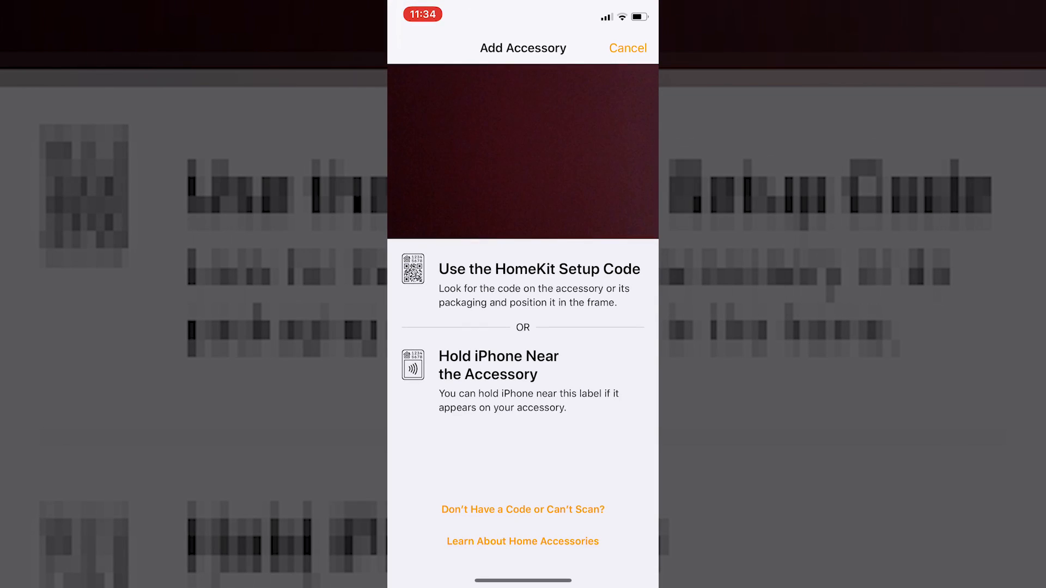
Add Node Bridge #2 and its Motion Sensor in Apple Home without scanning a code
click(523, 509)
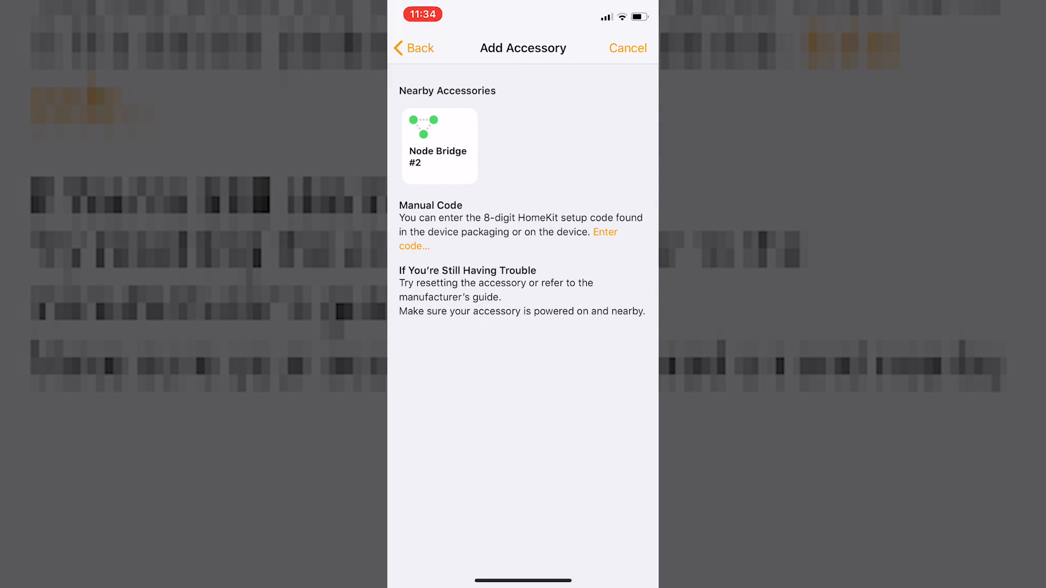
click(439, 146)
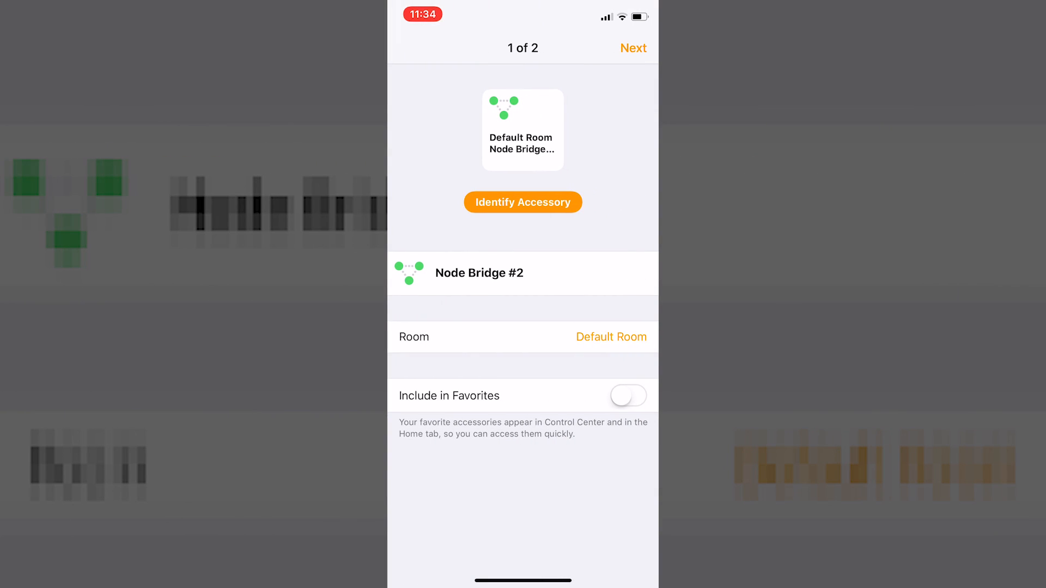
click(633, 47)
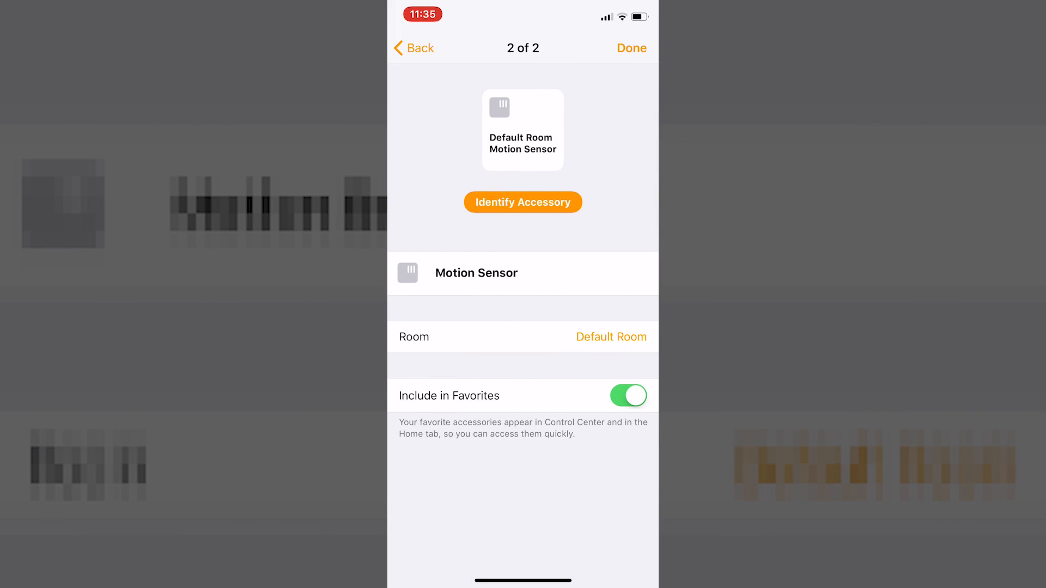
click(609, 336)
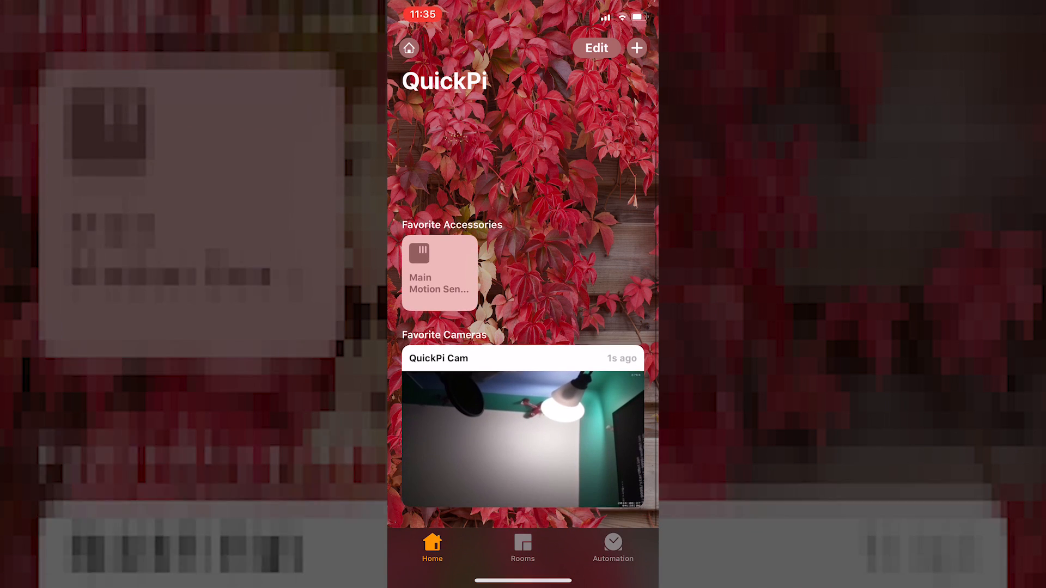
Turn on Allow Notifications in the Main room Motion Sensor's Status and Notifications settings
click(522, 547)
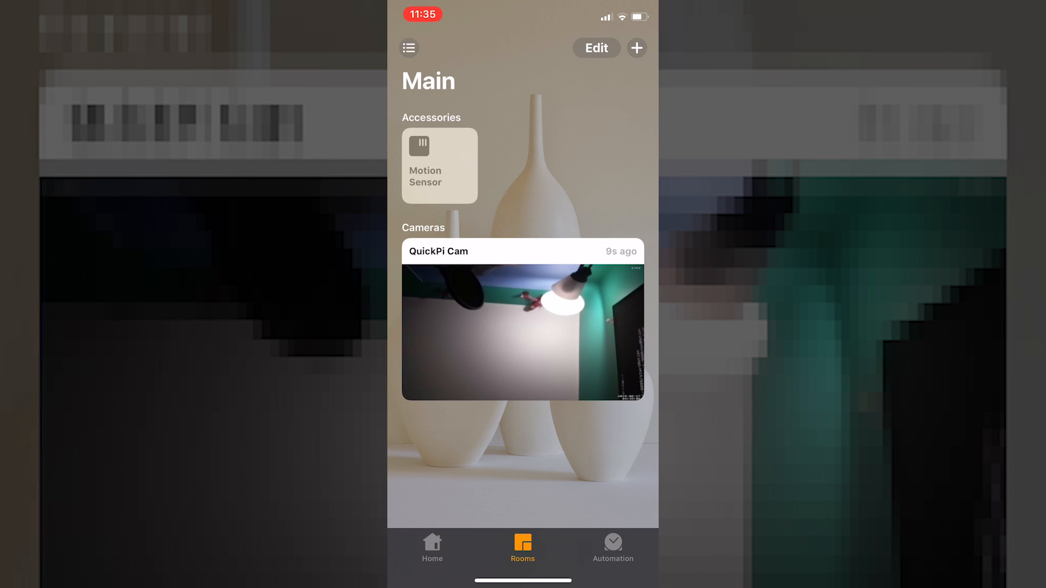
click(439, 166)
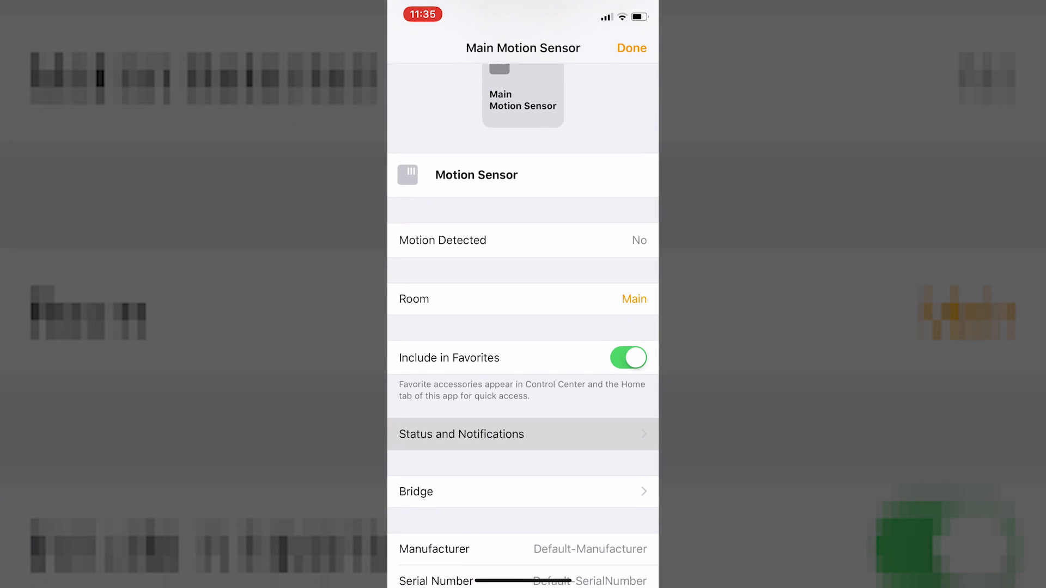
click(523, 434)
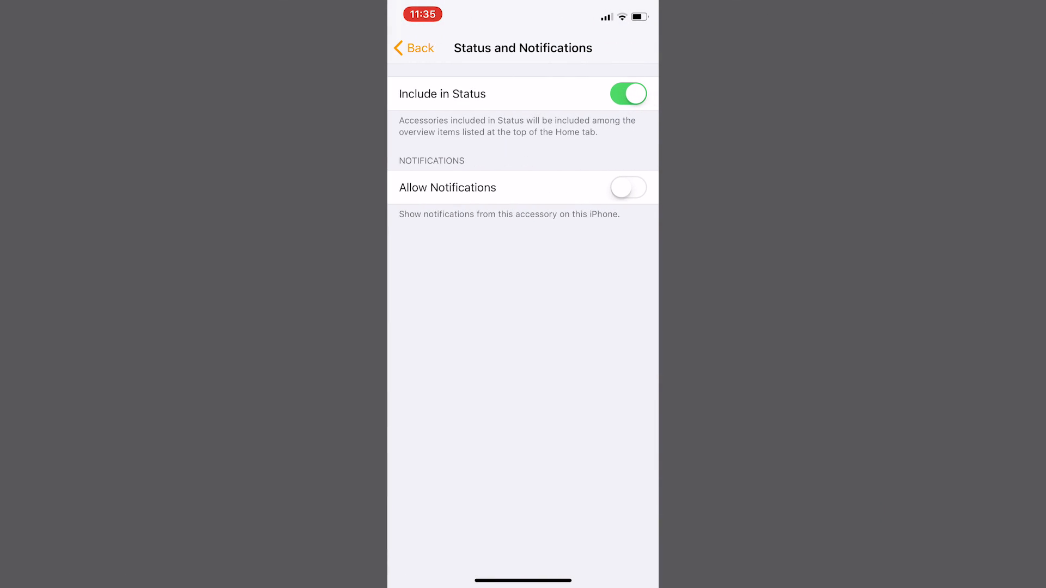
click(627, 188)
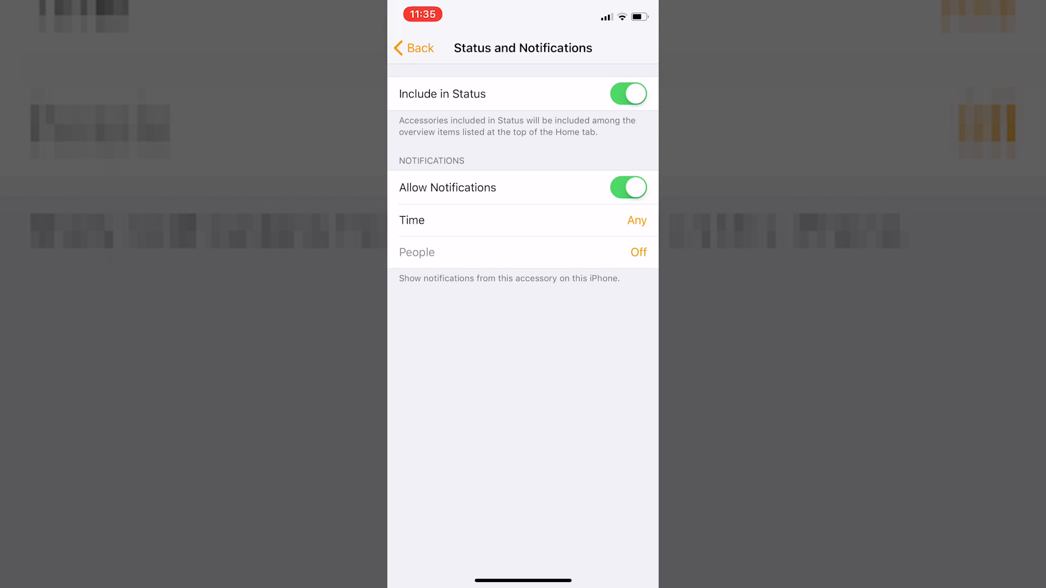
click(413, 47)
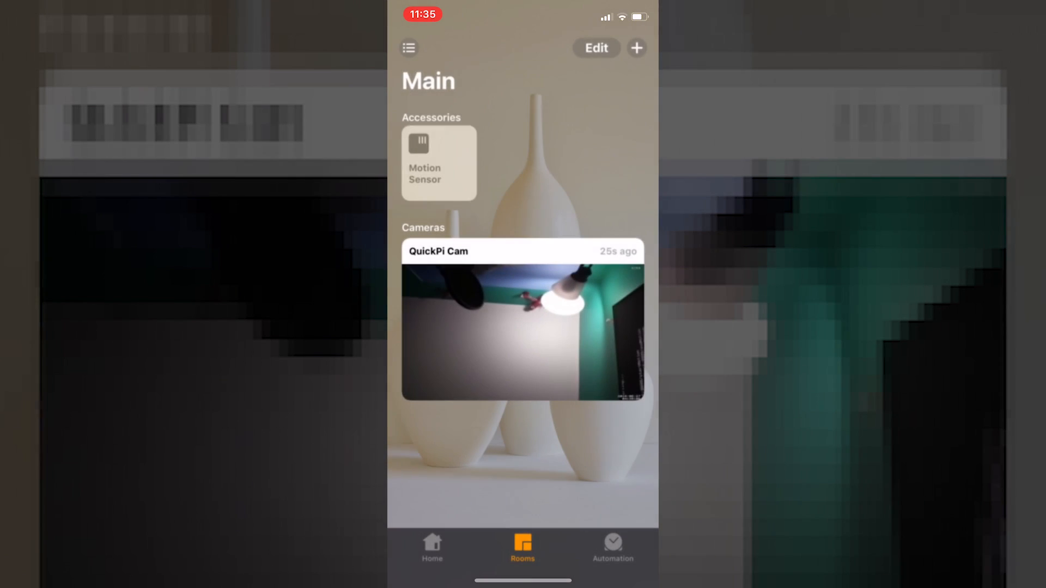